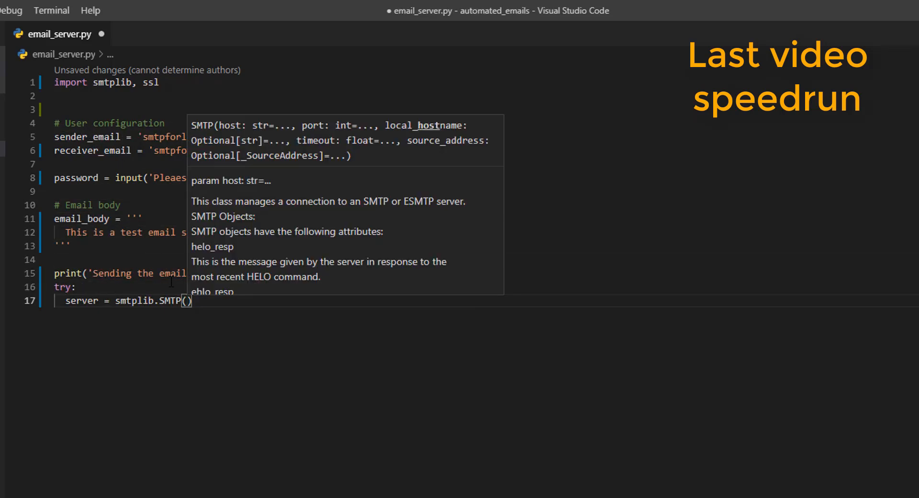
- Add the smtp.gmail.com:587 connection, starttls, login, an 'Email sent' print and exception handler
{"action": "type", "text": "'smtp.gmail.com', 587"}
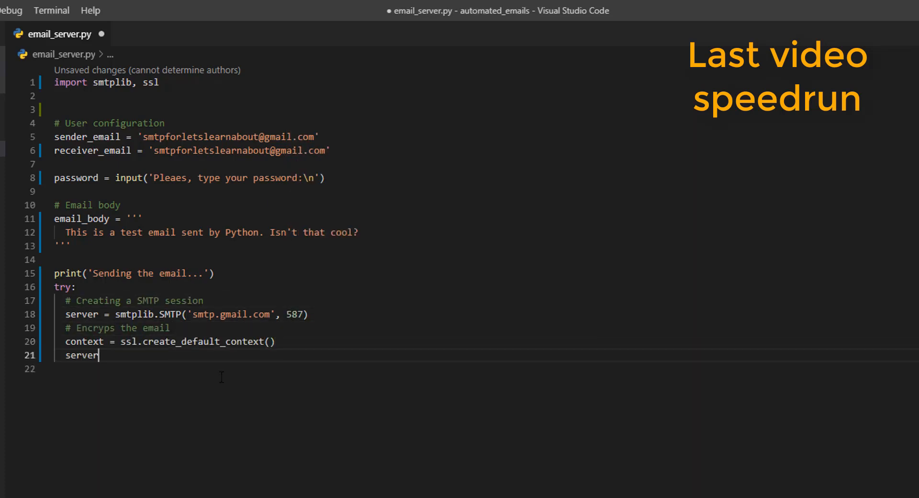
{"action": "type", "text": ".starttls(context=context)"}
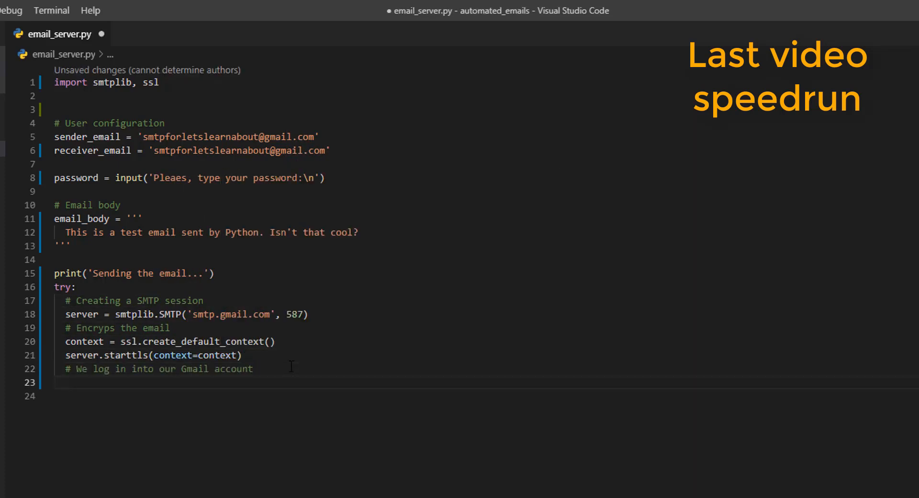
{"action": "type", "text": "server.login(sender_email, password)"}
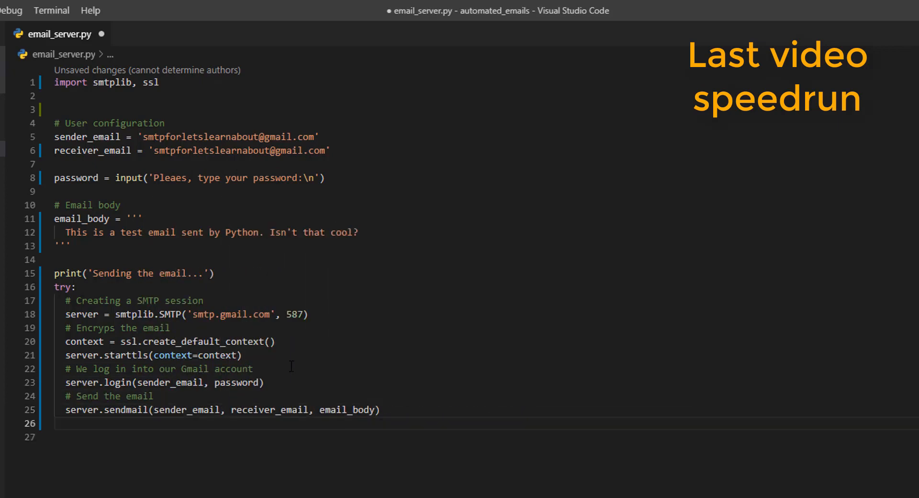
{"action": "type", "text": "print('Email sent')"}
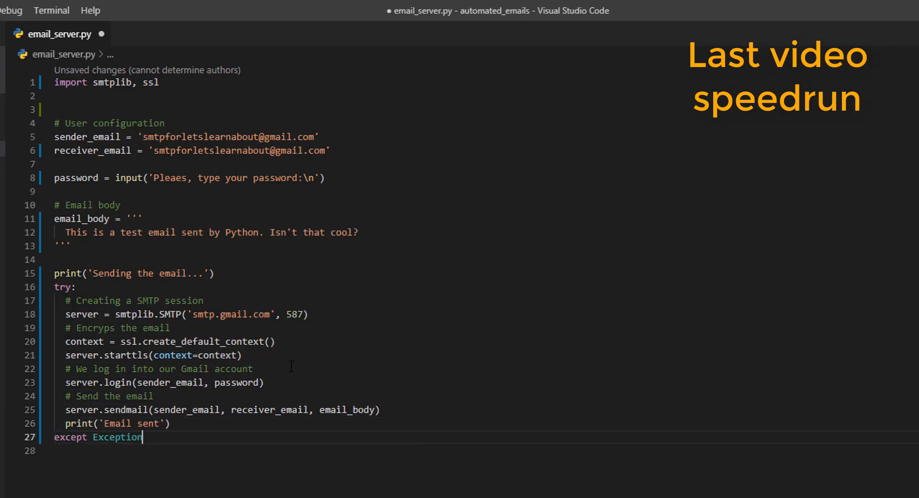
{"action": "type", "text": "as e:"}
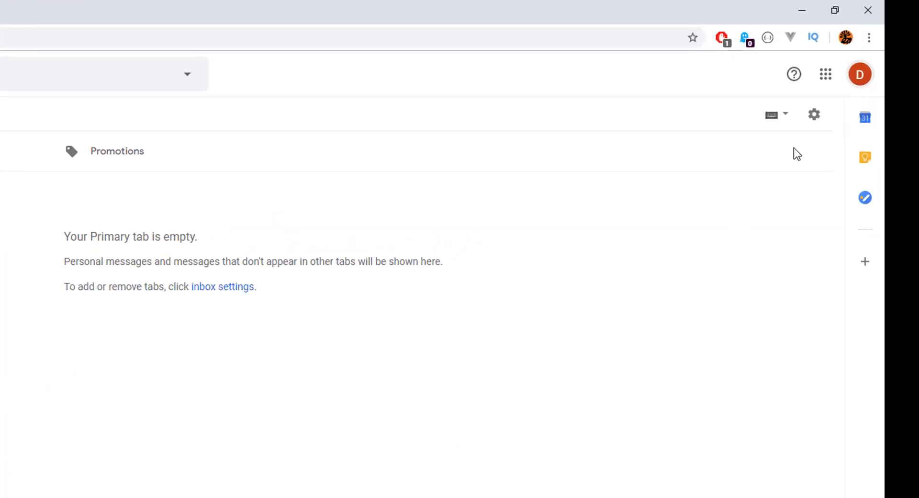
{"action": "mouse_move", "coordinate": [759, 187]}
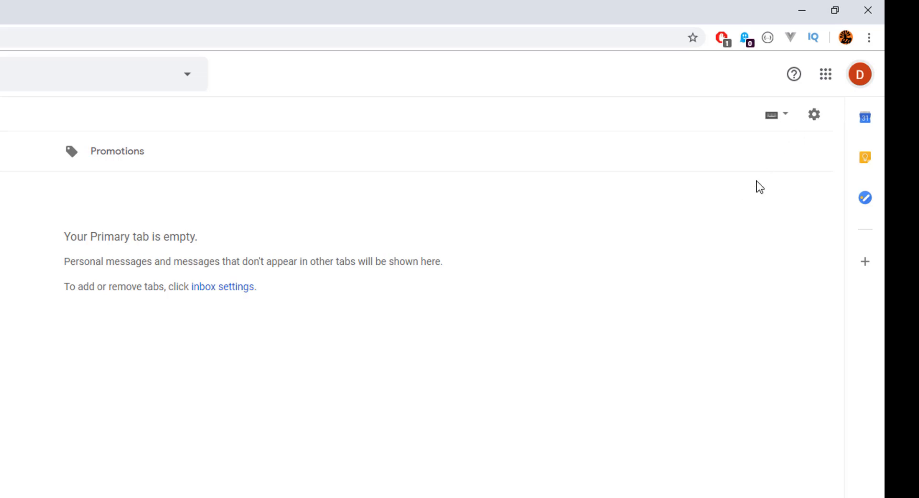
{"action": "mouse_move", "coordinate": [749, 186]}
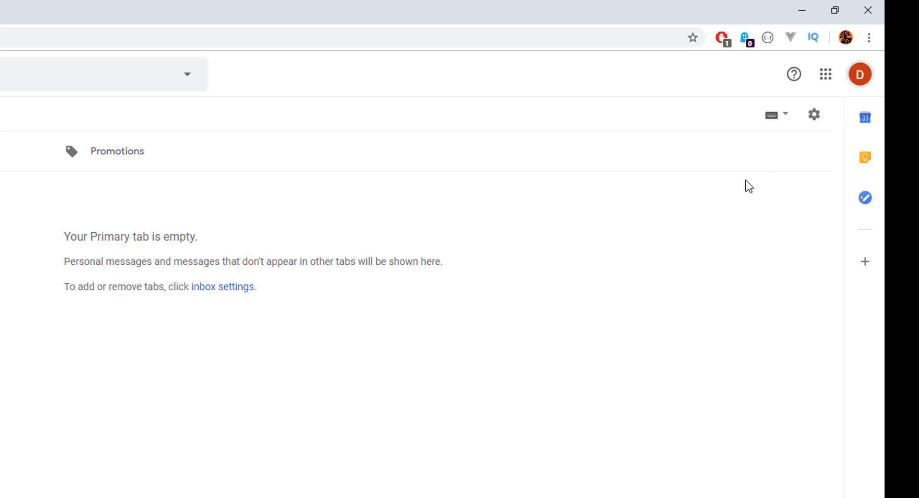
{"action": "mouse_move", "coordinate": [768, 177]}
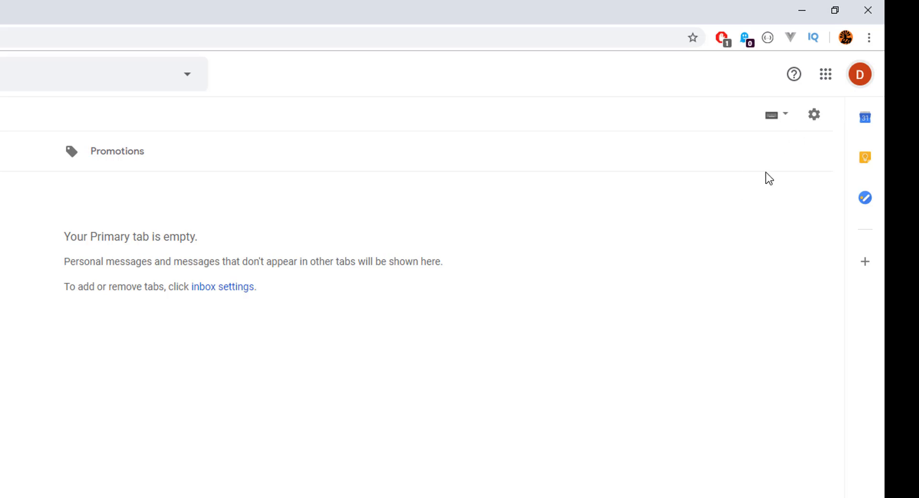
{"action": "left_click", "coordinate": [859, 74]}
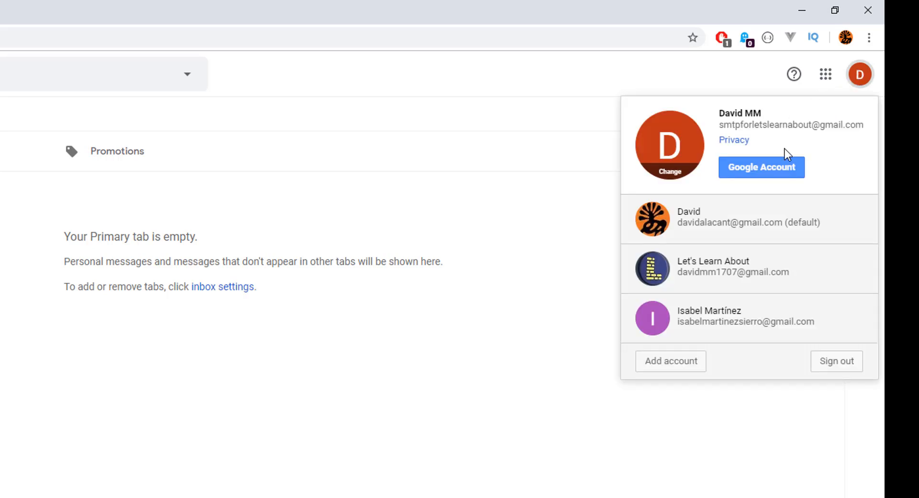
{"action": "left_click", "coordinate": [761, 167]}
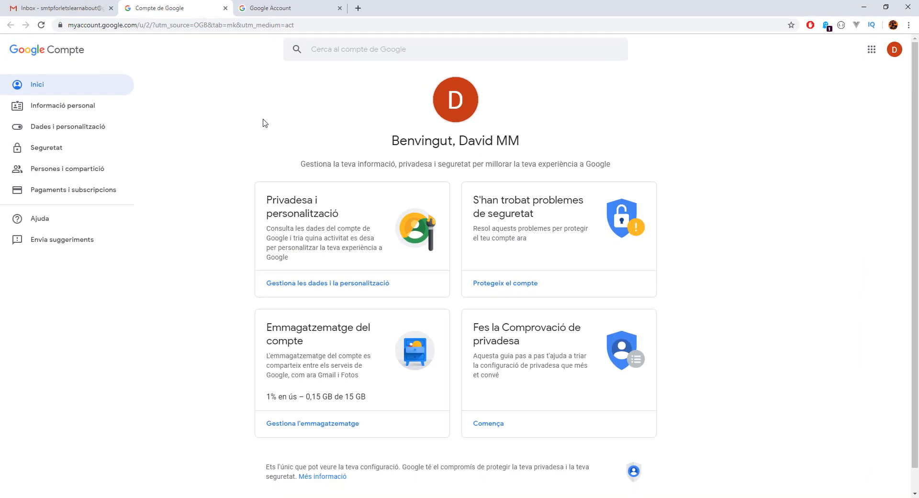
- Close the Catalan settings tab and open Security on the English Google Account page
{"action": "left_click", "coordinate": [58, 8]}
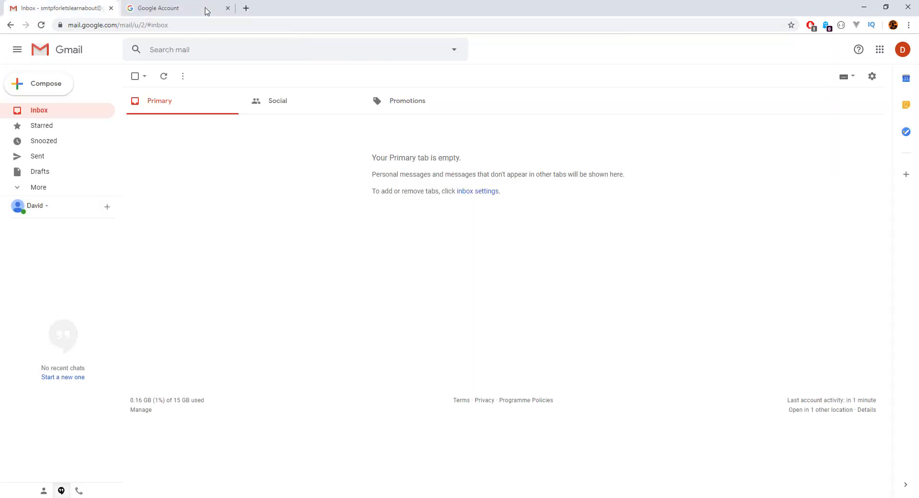
{"action": "left_click", "coordinate": [164, 8]}
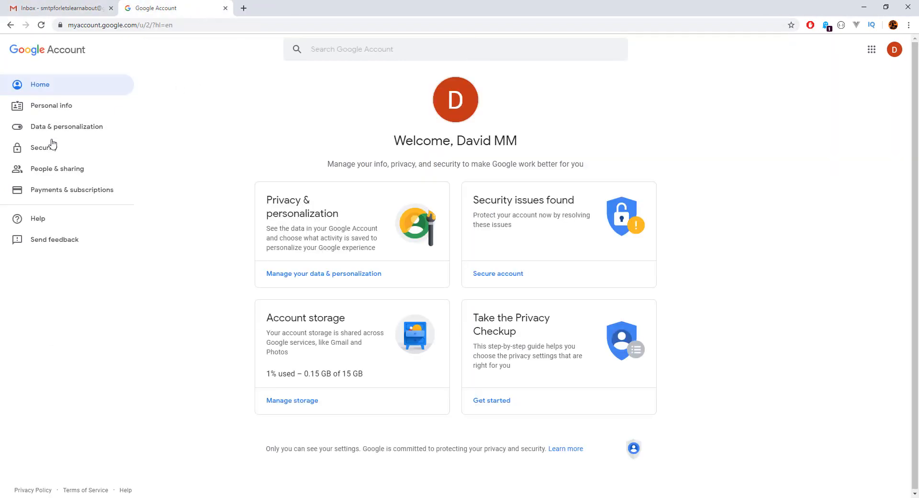
{"action": "left_click", "coordinate": [44, 147]}
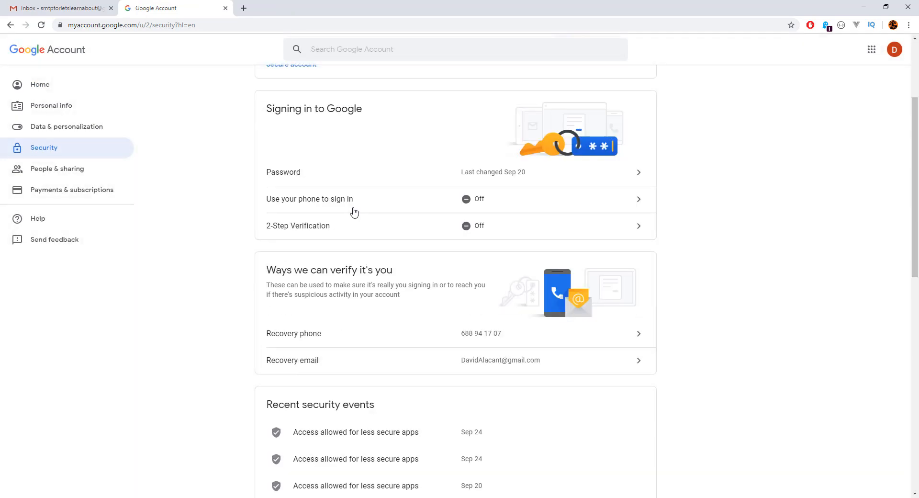
- Toggle Less secure app access off and back on, then close that page
{"action": "scroll", "scroll_direction": "down", "scroll_amount": 3}
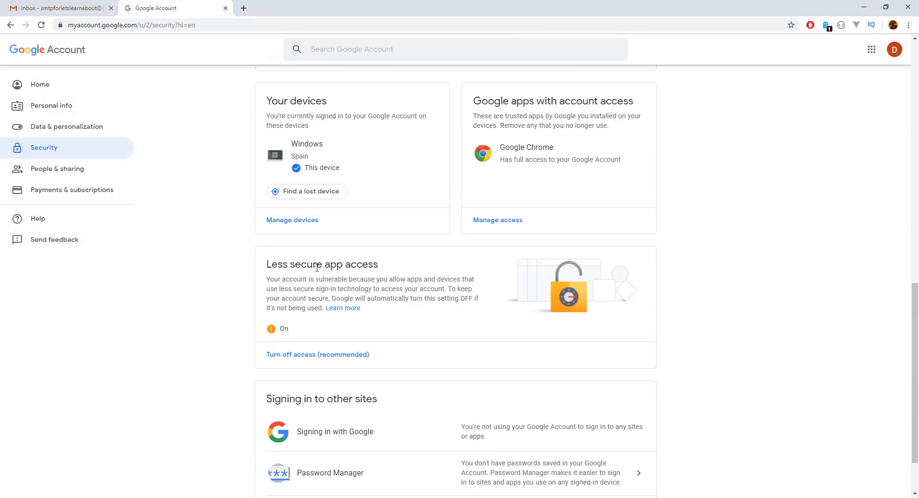
{"action": "mouse_move", "coordinate": [273, 356]}
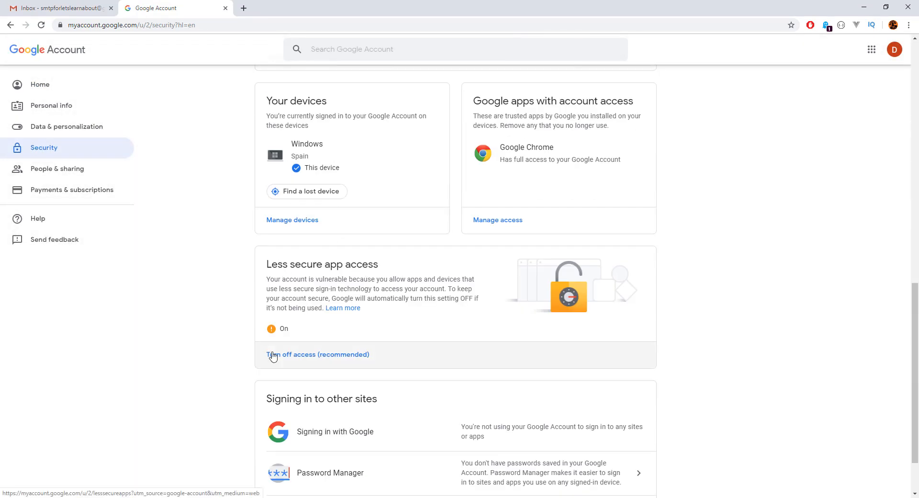
{"action": "mouse_move", "coordinate": [276, 357]}
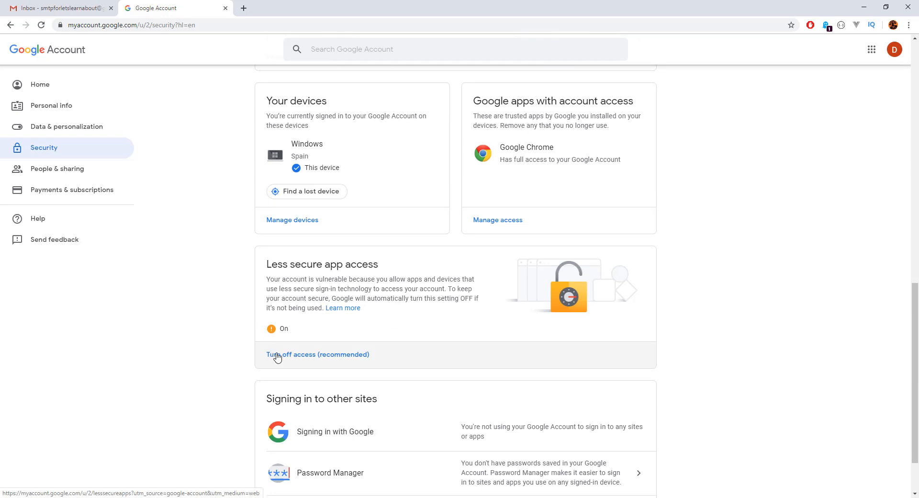
{"action": "left_click", "coordinate": [318, 354]}
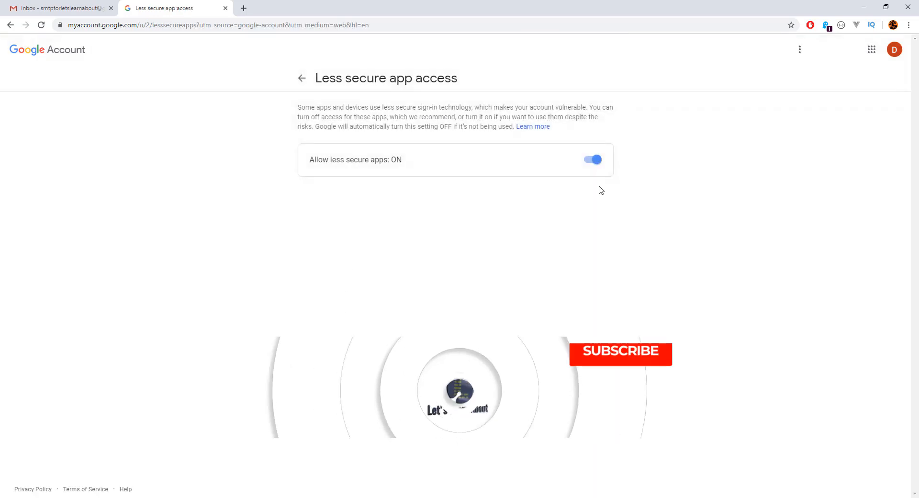
{"action": "left_click", "coordinate": [592, 159]}
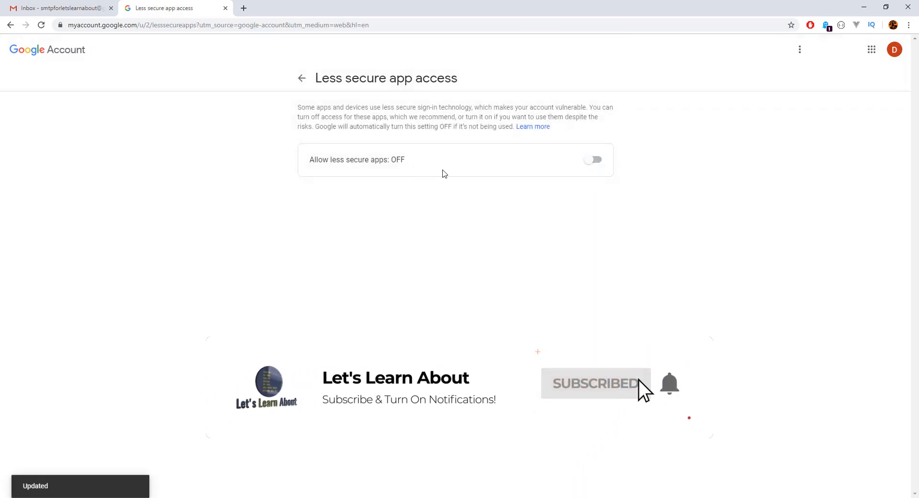
{"action": "left_click", "coordinate": [592, 159]}
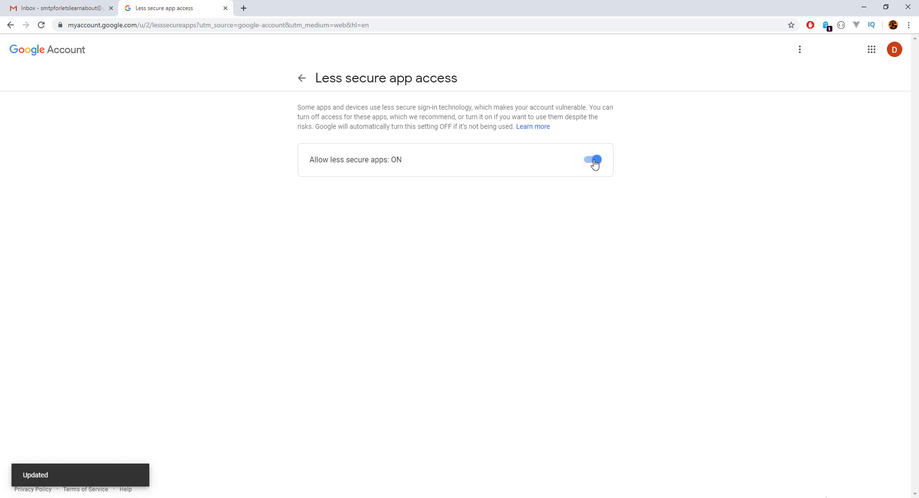
{"action": "mouse_move", "coordinate": [208, 7]}
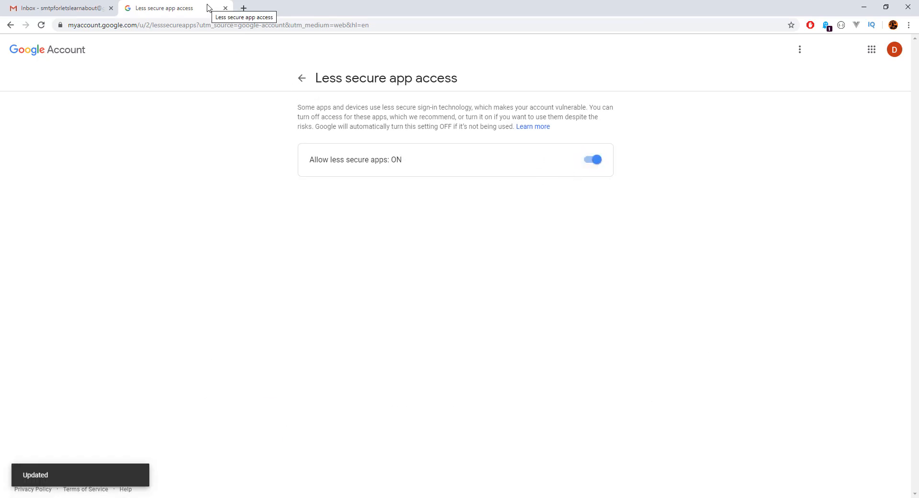
{"action": "left_click", "coordinate": [58, 8]}
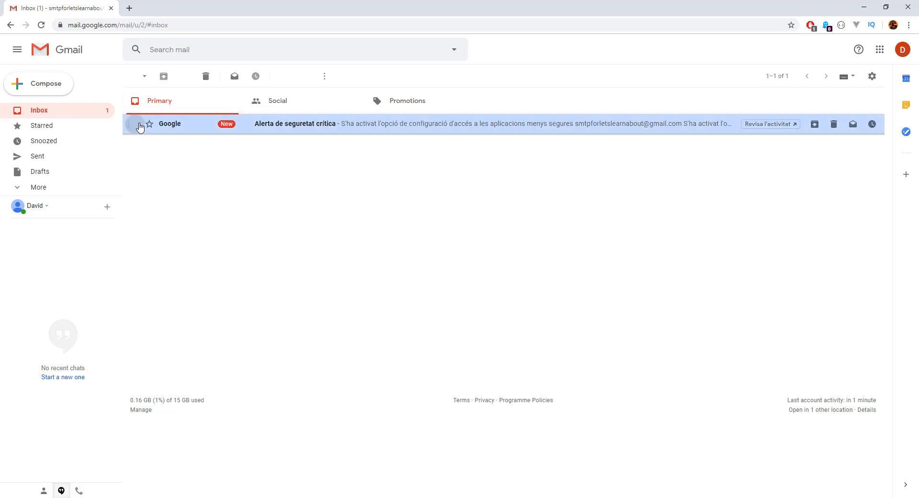
- Select Google's critical security alert email and move it to the trash
{"action": "left_click", "coordinate": [135, 123]}
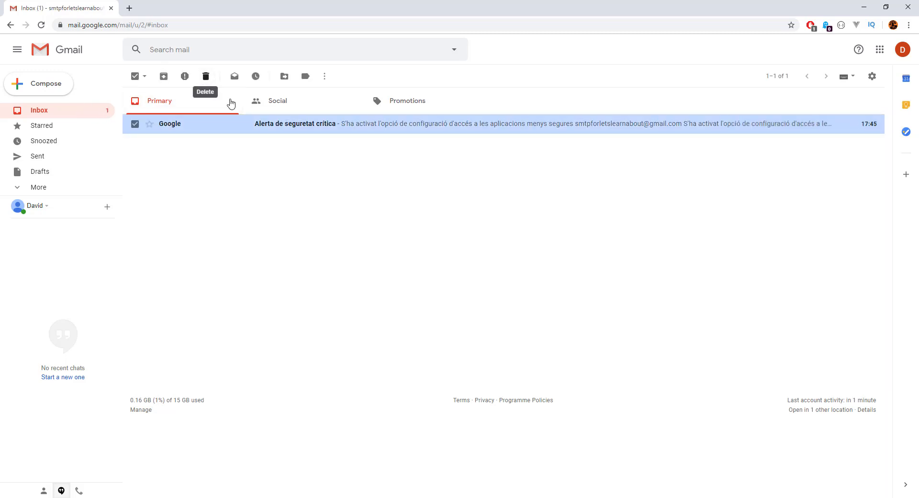
{"action": "left_click", "coordinate": [206, 76]}
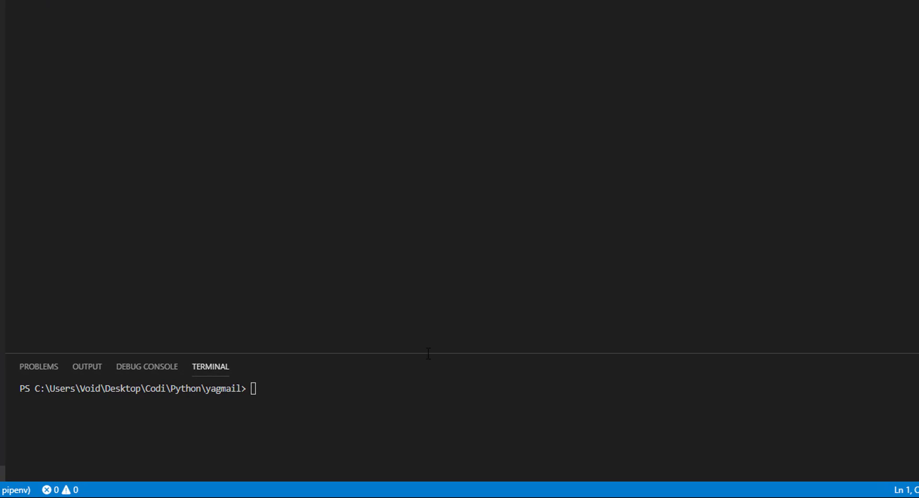
- Activate the project's pipenv virtual environment in the terminal
{"action": "type", "text": "p"}
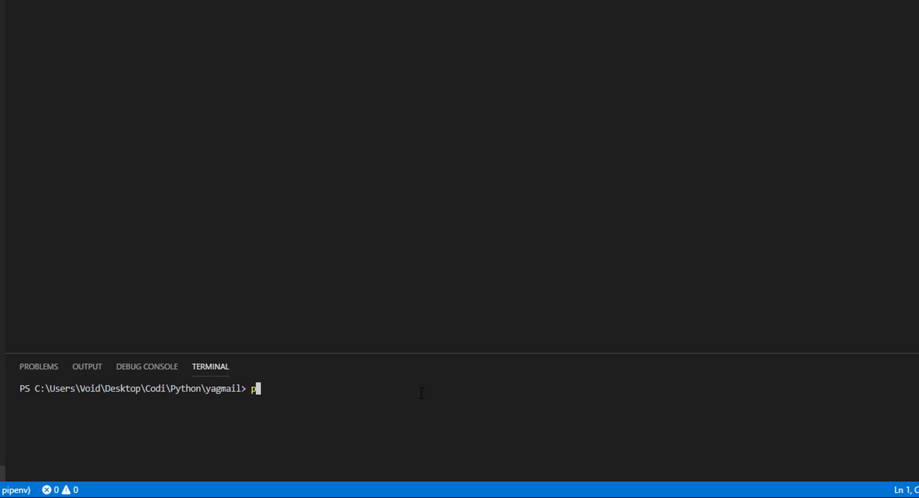
{"action": "type", "text": "ipenv"}
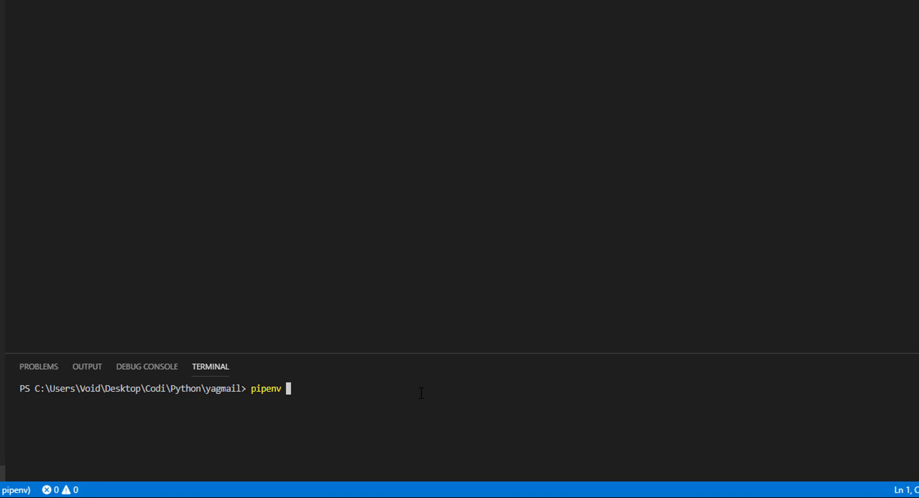
{"action": "key", "text": "Return"}
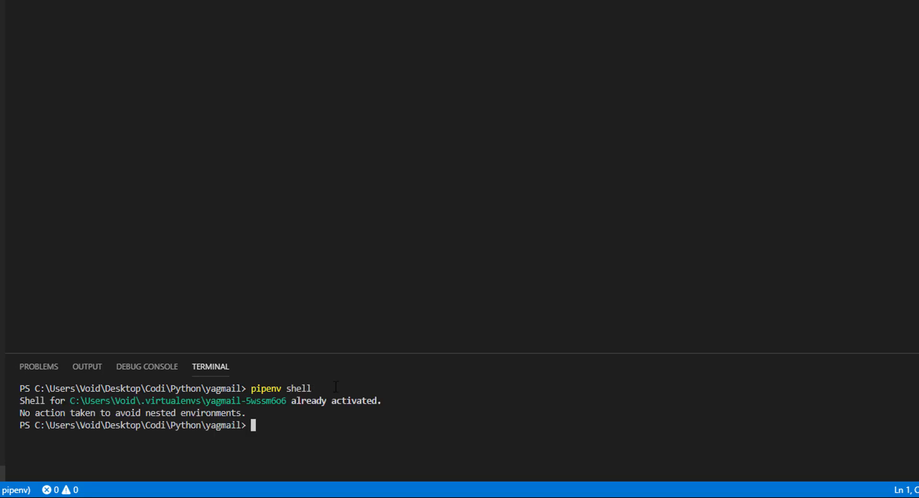
{"action": "mouse_move", "coordinate": [343, 434]}
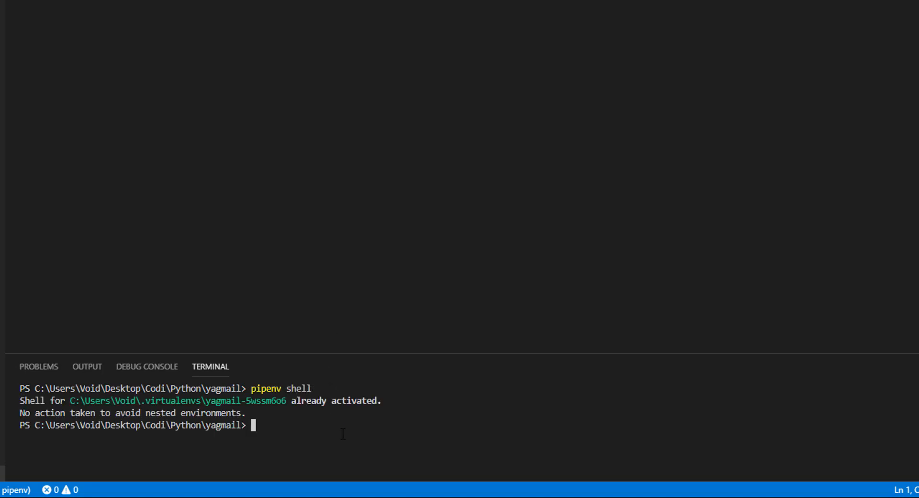
- Install the yagmail package with pip install yagmail
{"action": "type", "text": "pip i"}
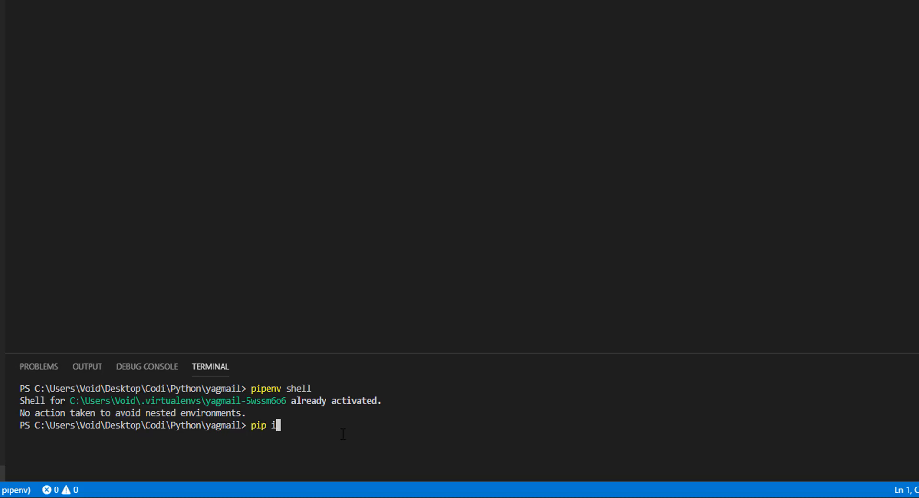
{"action": "type", "text": "nstall yagmail"}
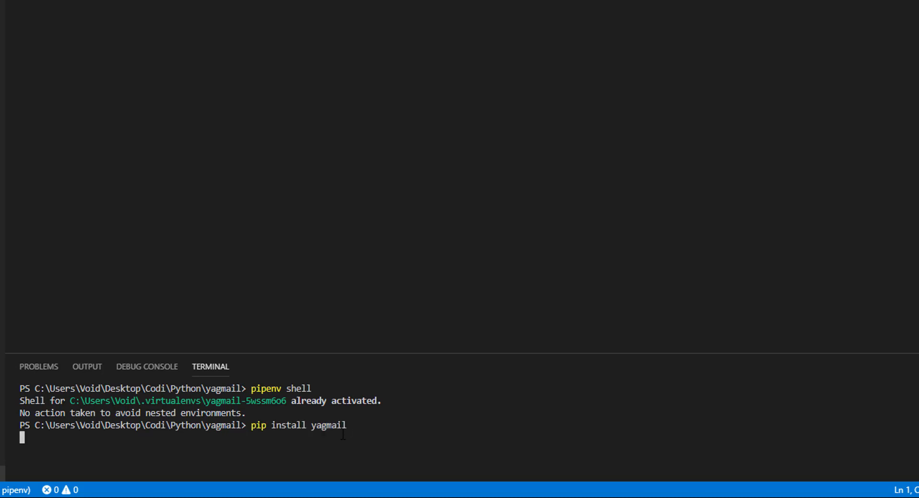
{"action": "key", "text": "Return"}
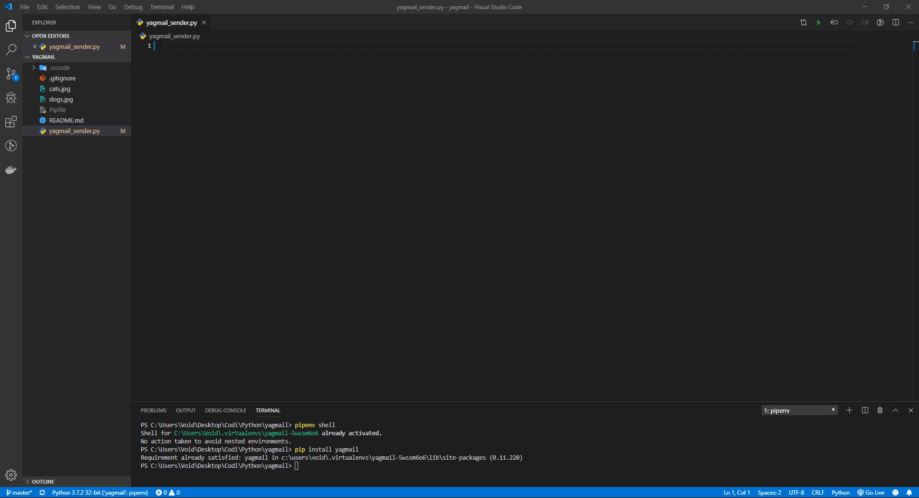
{"action": "mouse_move", "coordinate": [110, 148]}
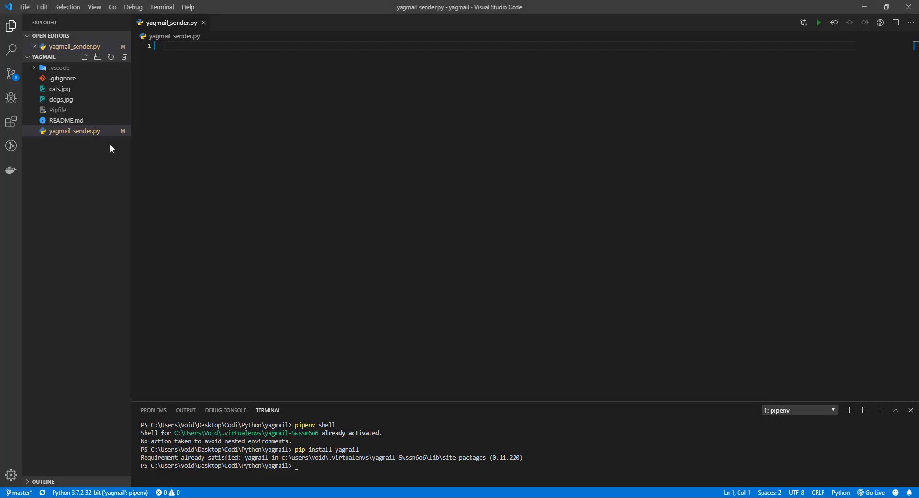
{"action": "mouse_move", "coordinate": [74, 135]}
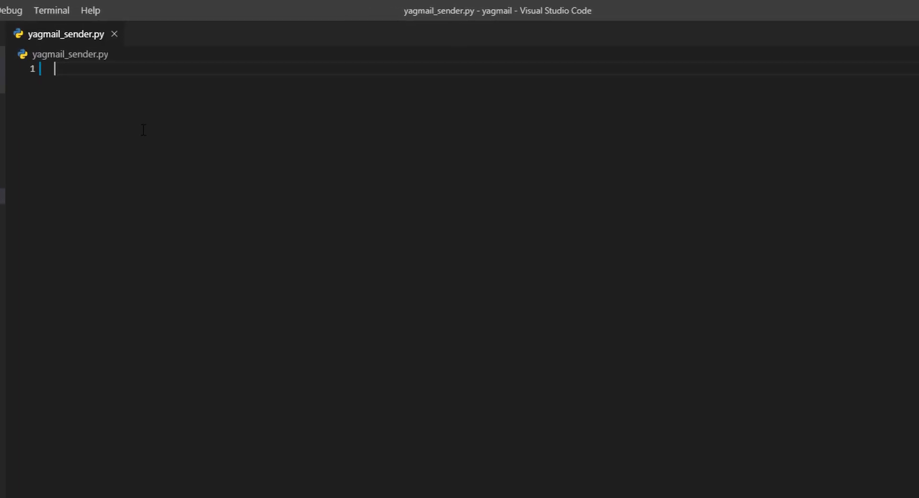
{"action": "type", "text": "import yagmail"}
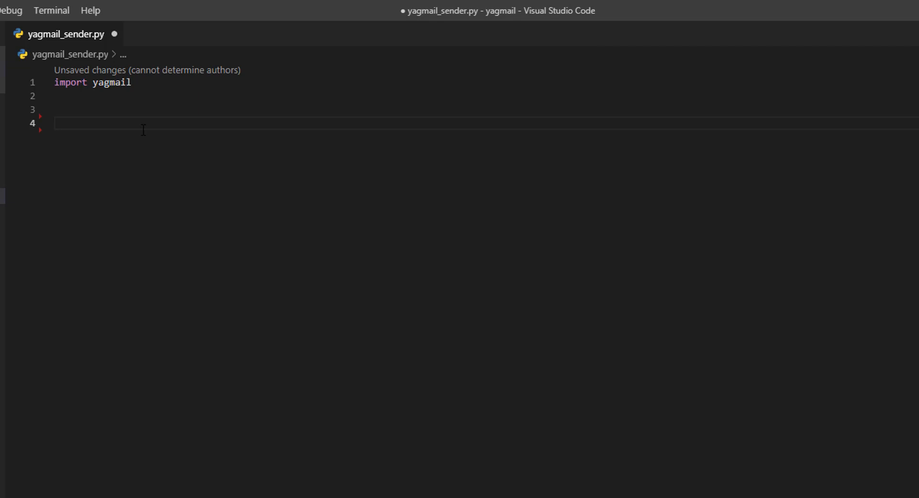
{"action": "type", "text": "sender"}
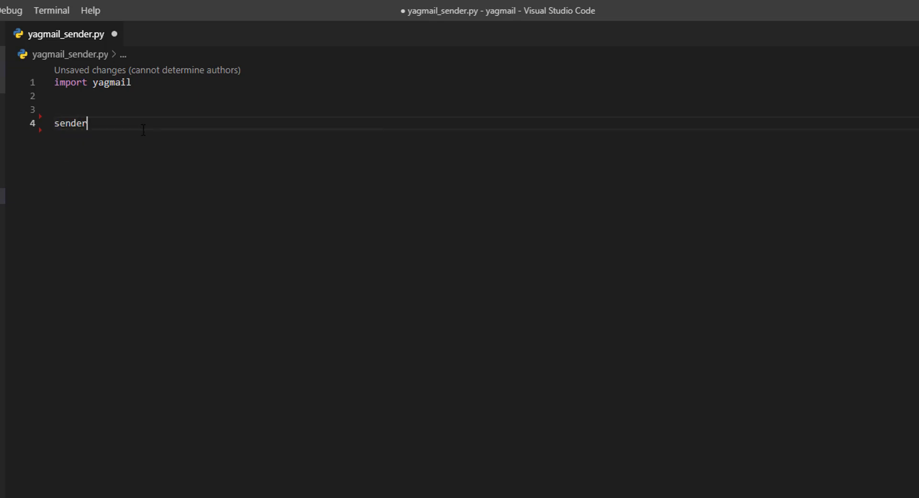
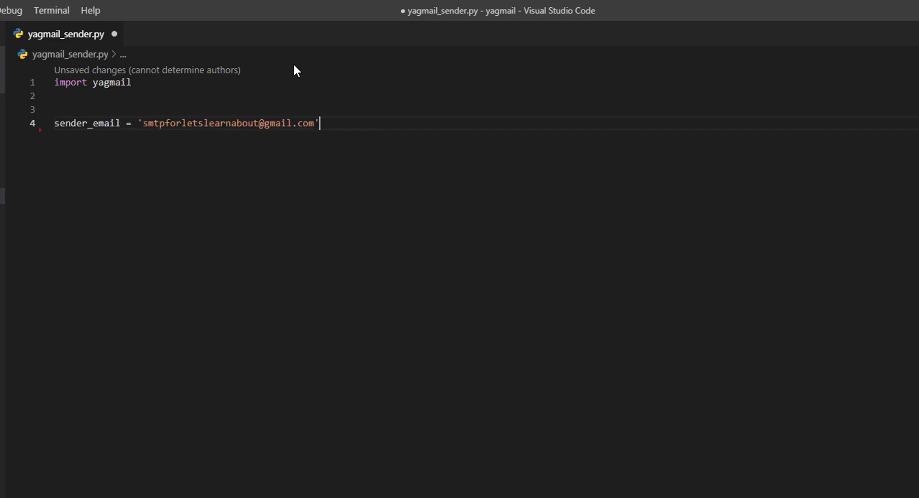
{"action": "type", "text": "receiver_email ="}
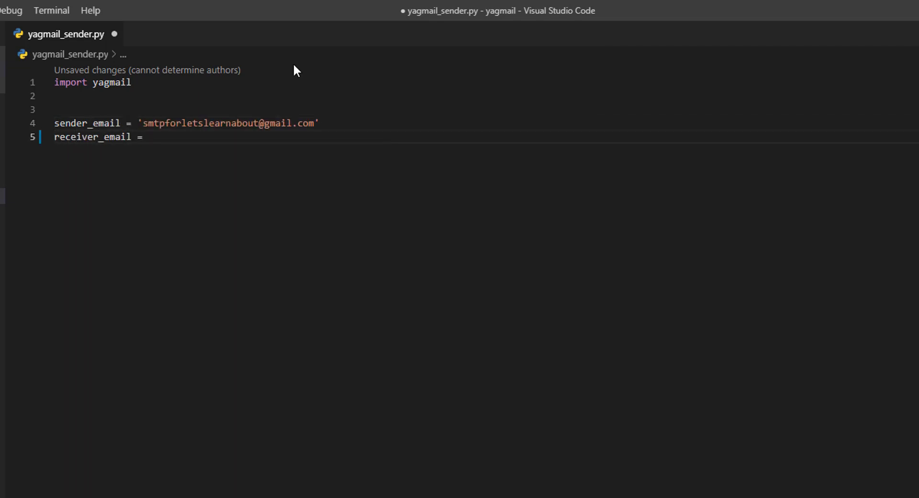
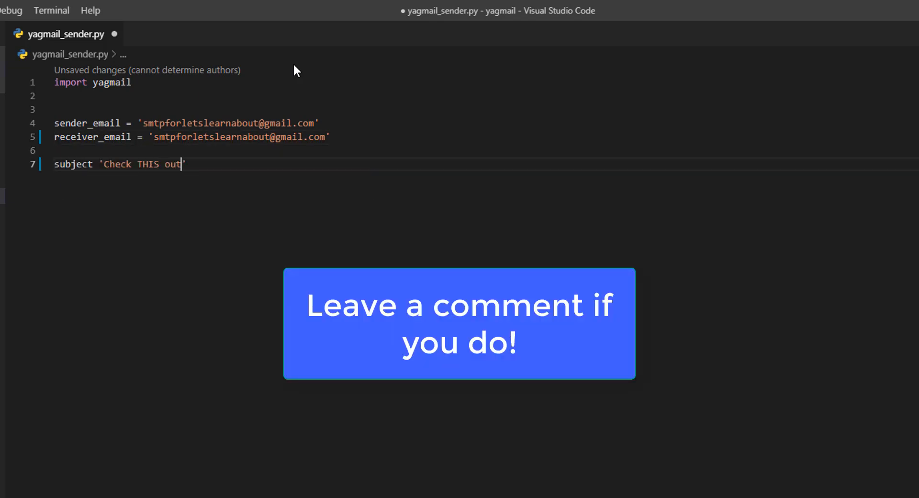
- Add the 'Check THIS out' subject and password input prompt, and begin yag = yagmail.SMTP
{"action": "type", "text": "'"}
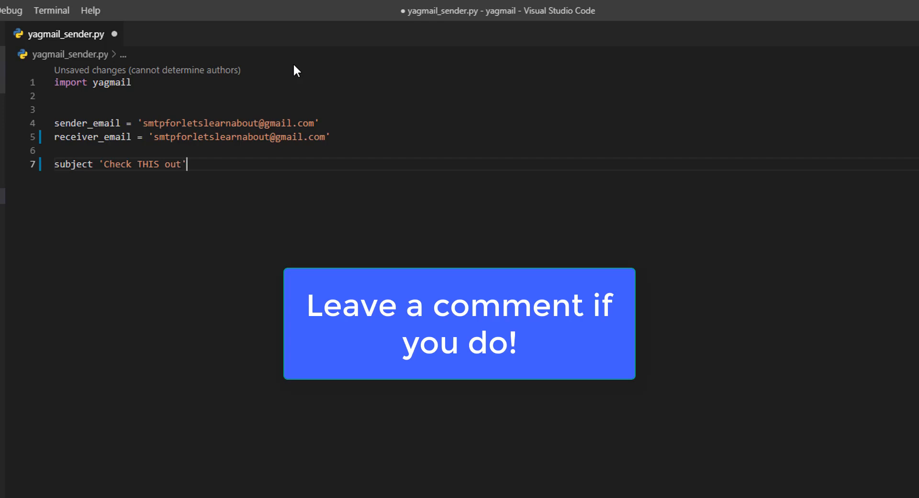
{"action": "type", "text": "sne"}
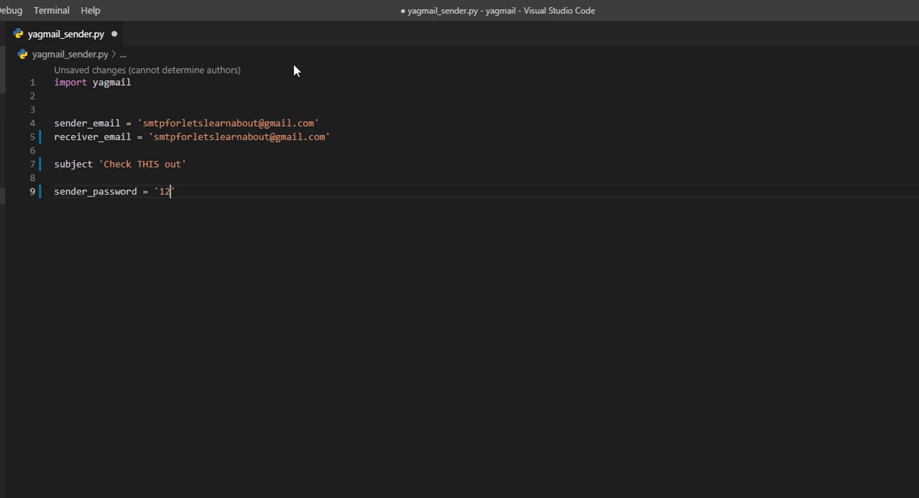
{"action": "type", "text": "35"}
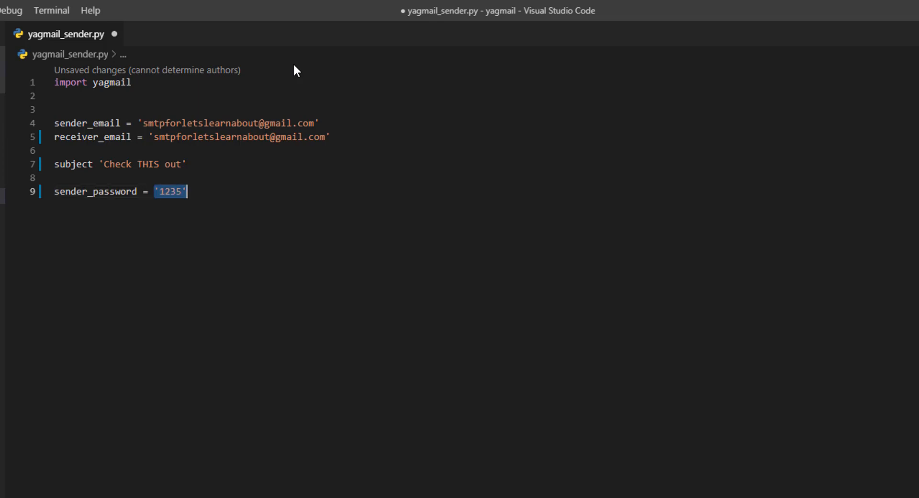
{"action": "key", "text": "Delete"}
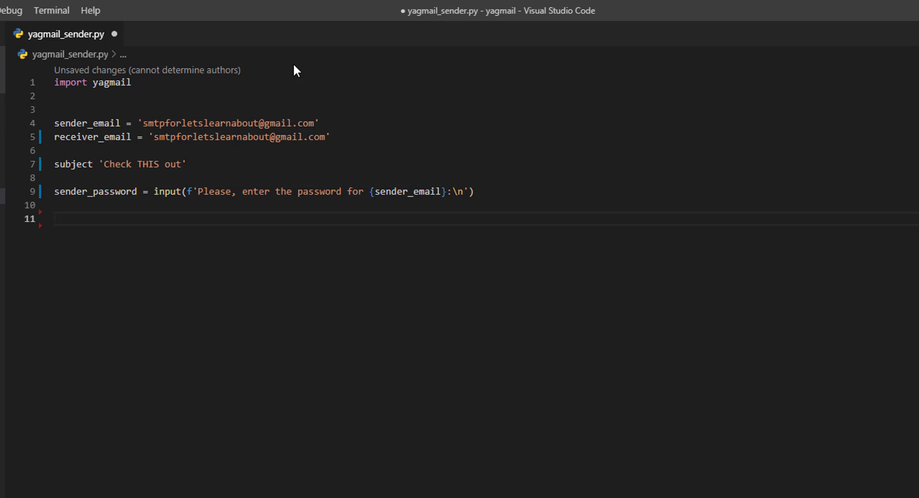
{"action": "left_click", "coordinate": [55, 219]}
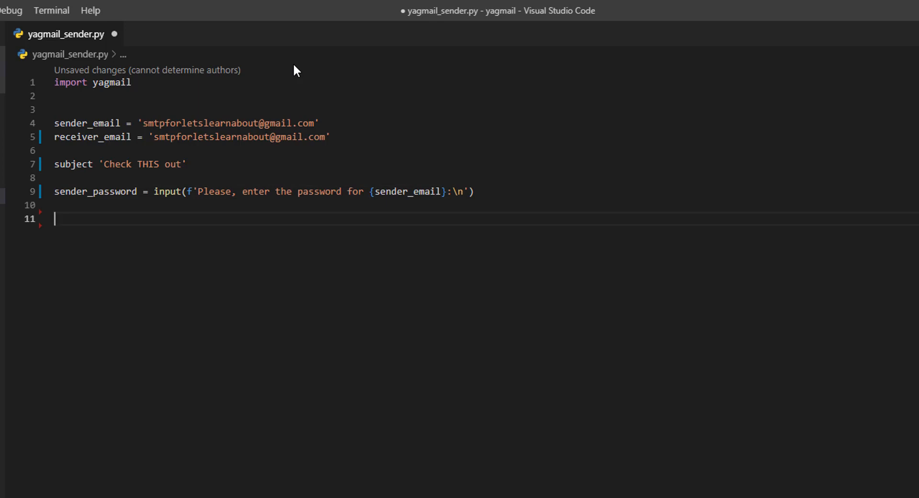
{"action": "type", "text": "yag = yagmail.SMTP("}
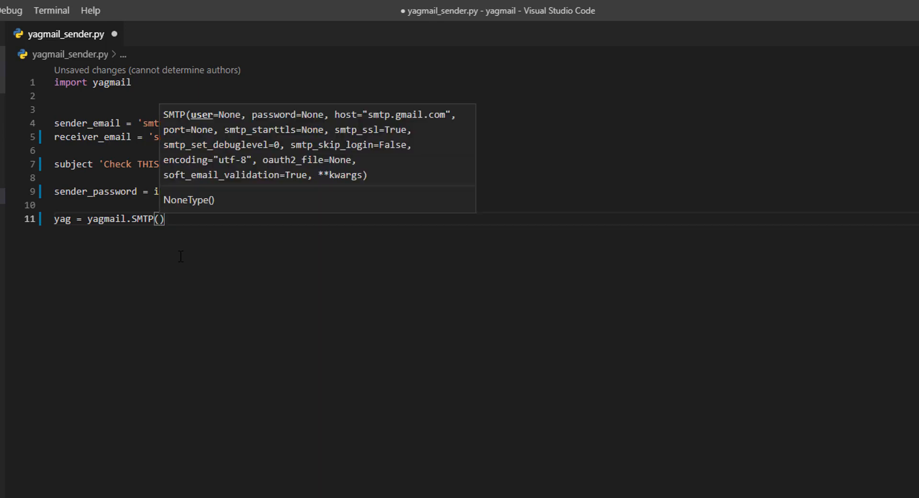
- Complete yagmail.SMTP with user=sender_email and password=sender_password
{"action": "type", "text": "user="}
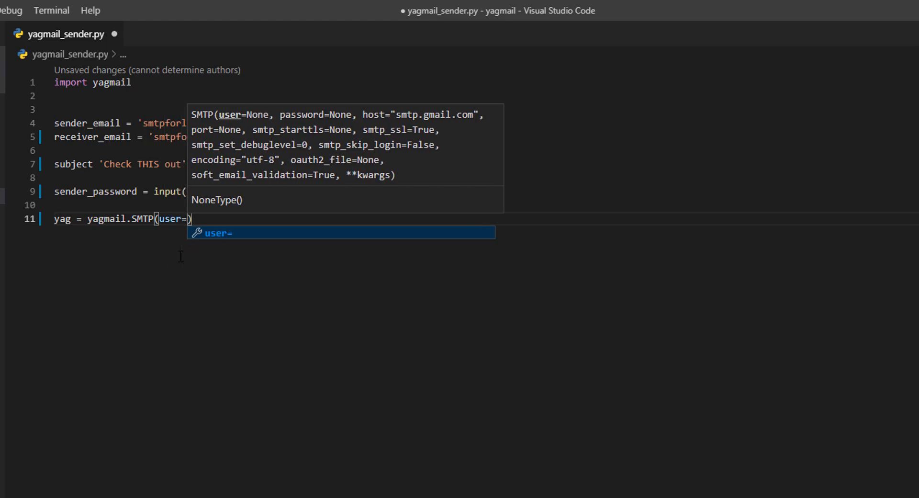
{"action": "type", "text": "sender_email"}
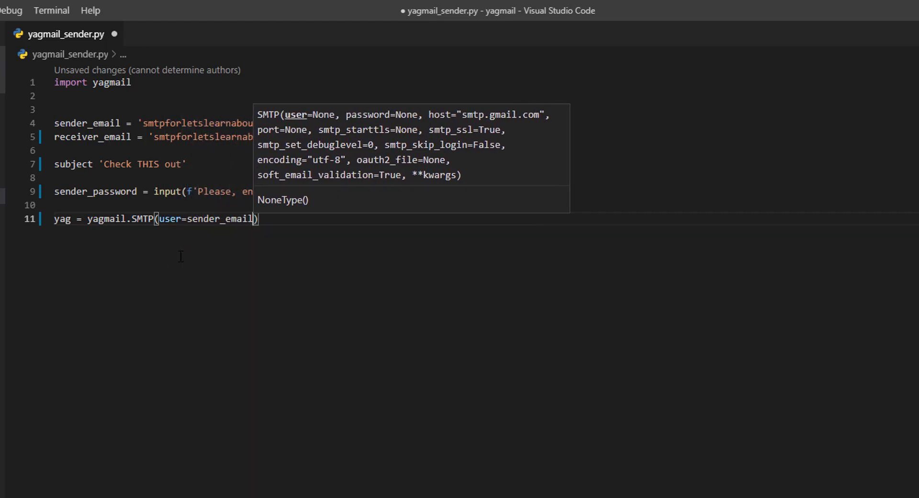
{"action": "type", "text": ", password="}
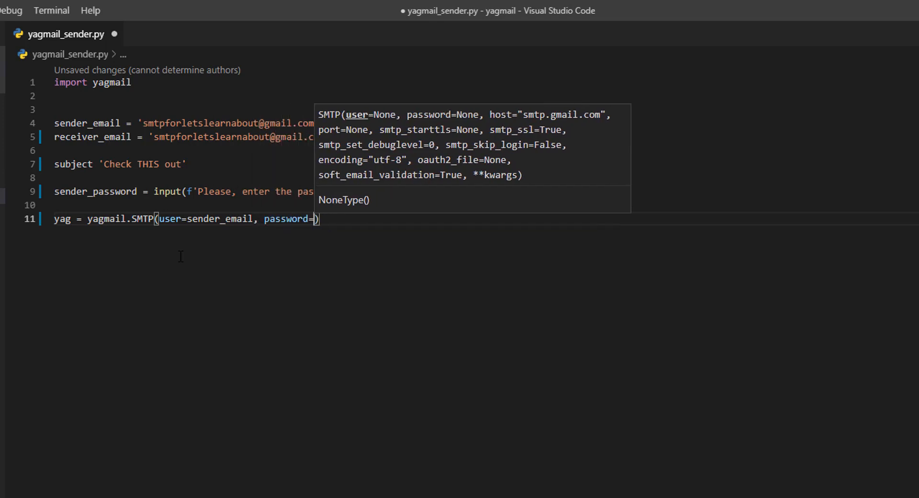
{"action": "type", "text": "sender_password"}
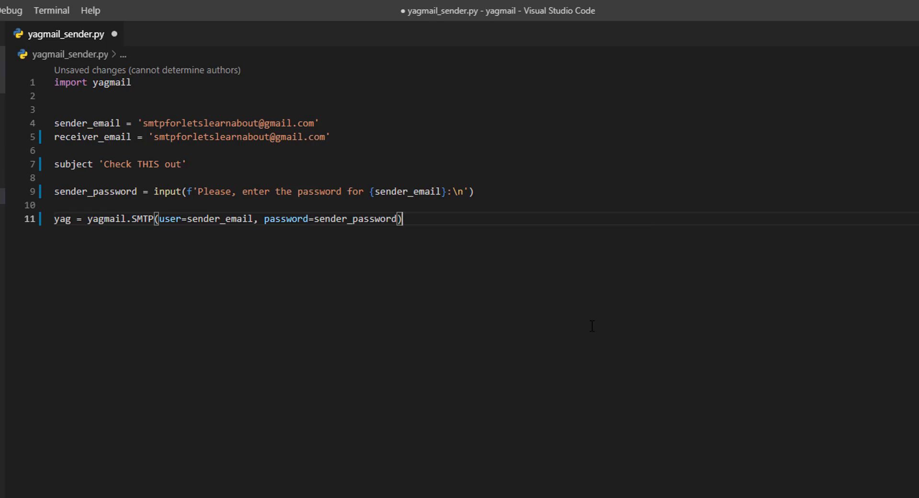
{"action": "key", "text": "enter"}
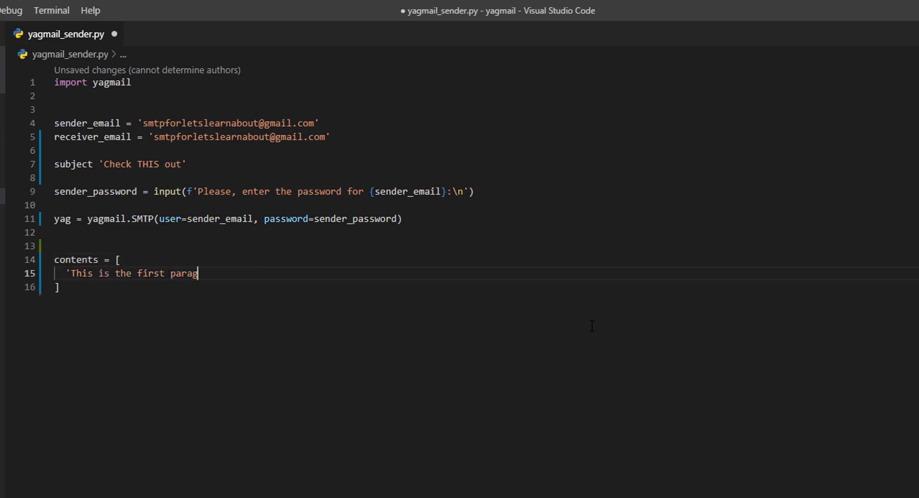
- Finish typing the email paragraph strings in the contents list
{"action": "type", "text": "raph in our email',"}
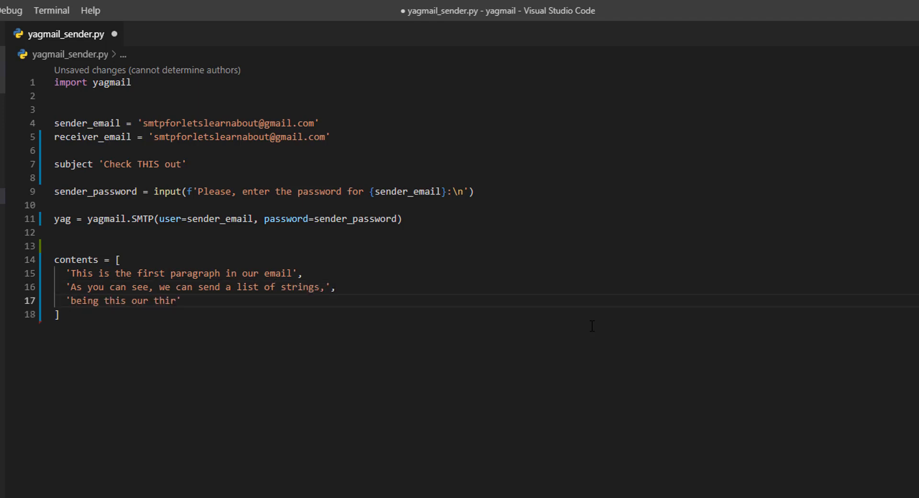
{"action": "type", "text": "d one :)"}
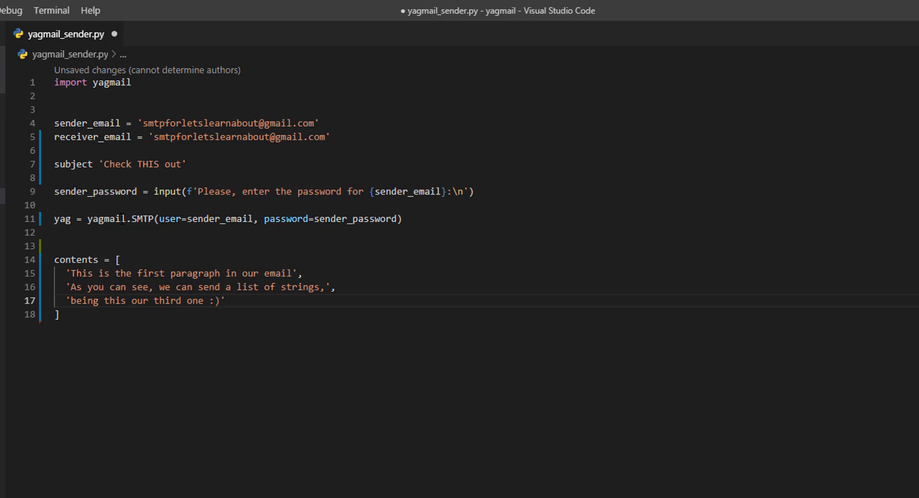
{"action": "mouse_move", "coordinate": [150, 240]}
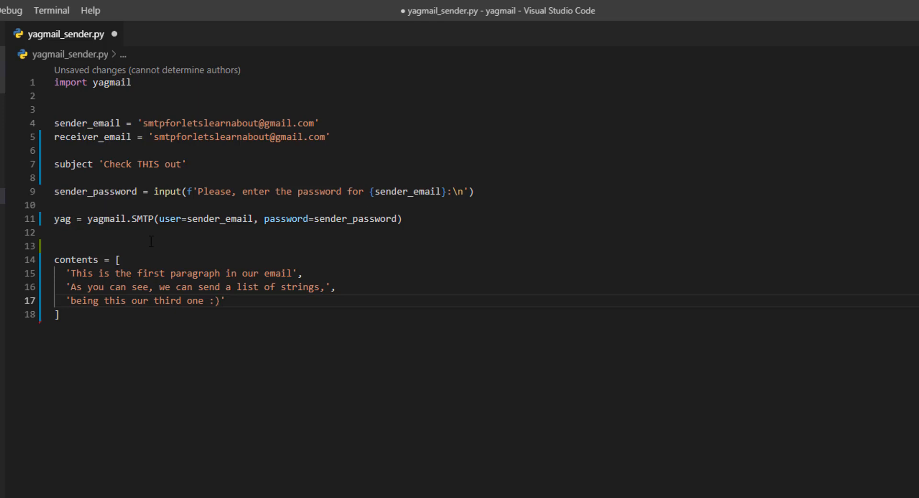
{"action": "mouse_move", "coordinate": [108, 318]}
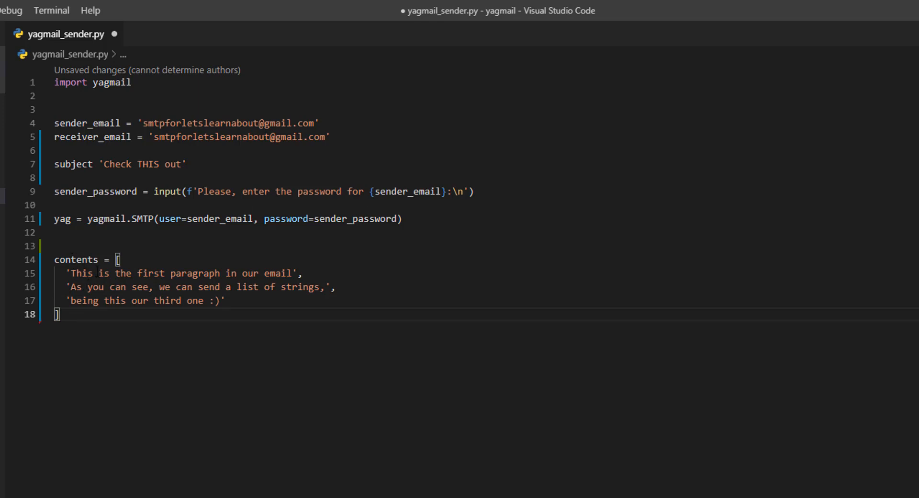
- Write yag.send(to=receiver_email, subject=subject, contents=contents) below the contents list
{"action": "key", "text": "Enter"}
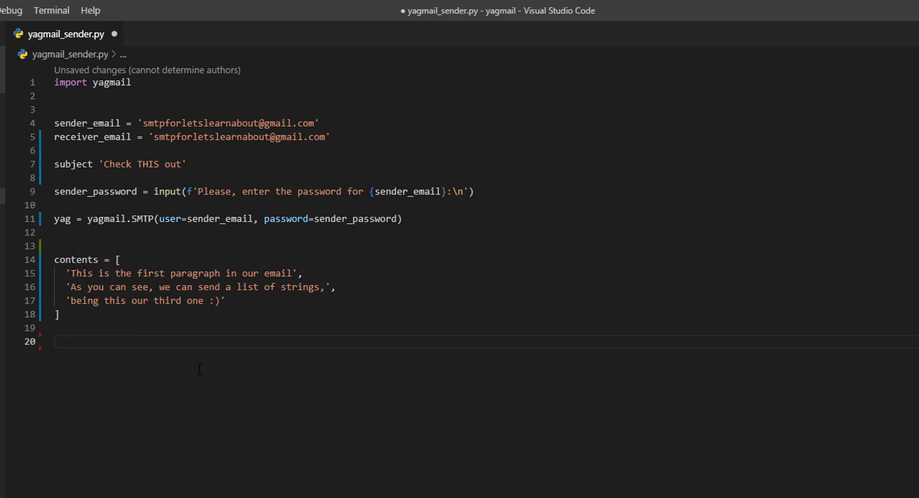
{"action": "type", "text": "yag.send()"}
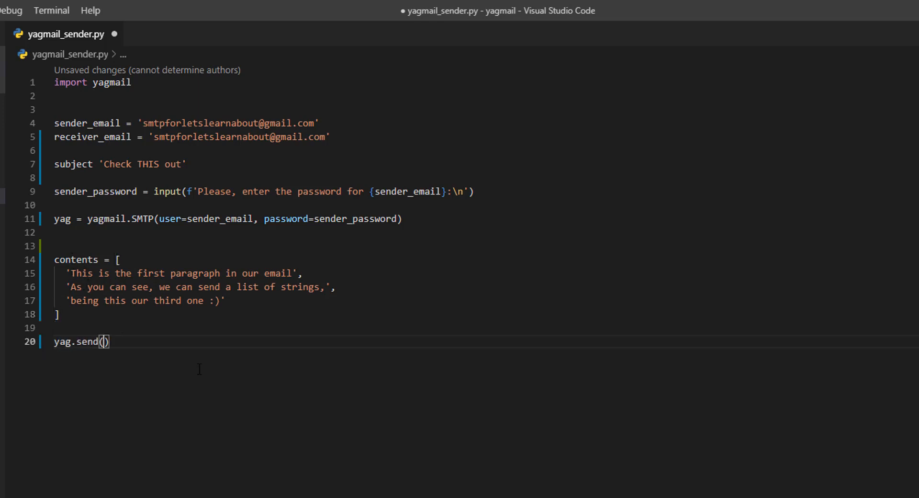
{"action": "left_click", "coordinate": [104, 342]}
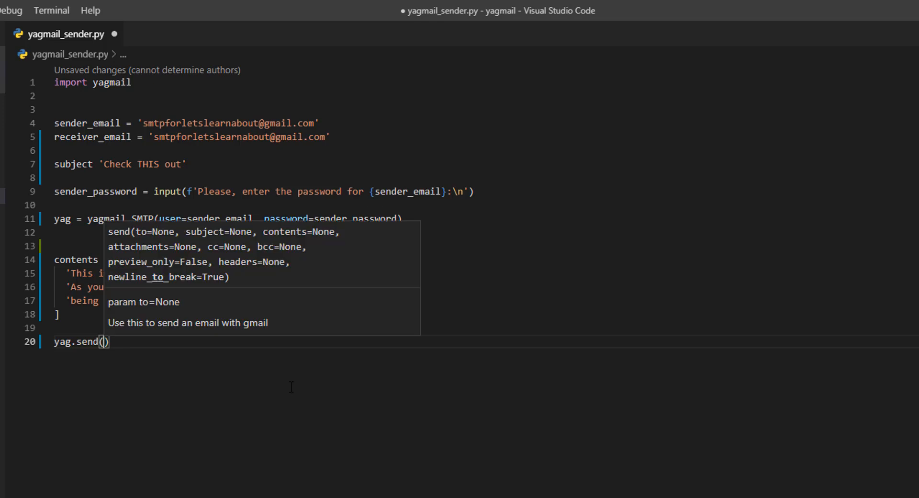
{"action": "type", "text": "to="}
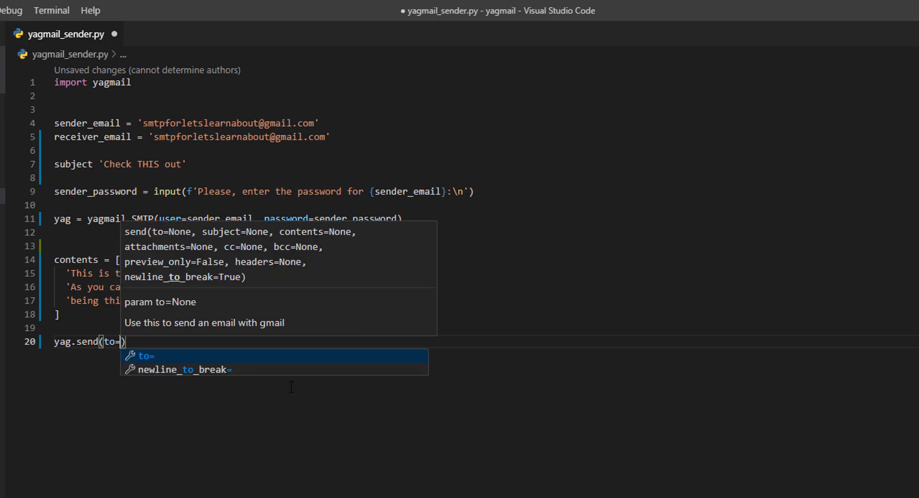
{"action": "type", "text": "receiver_email"}
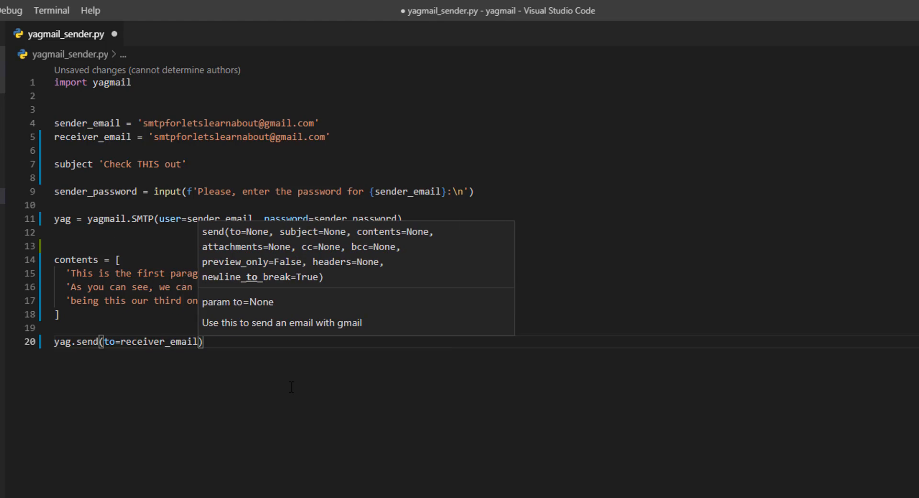
{"action": "type", "text": ", subject=su"}
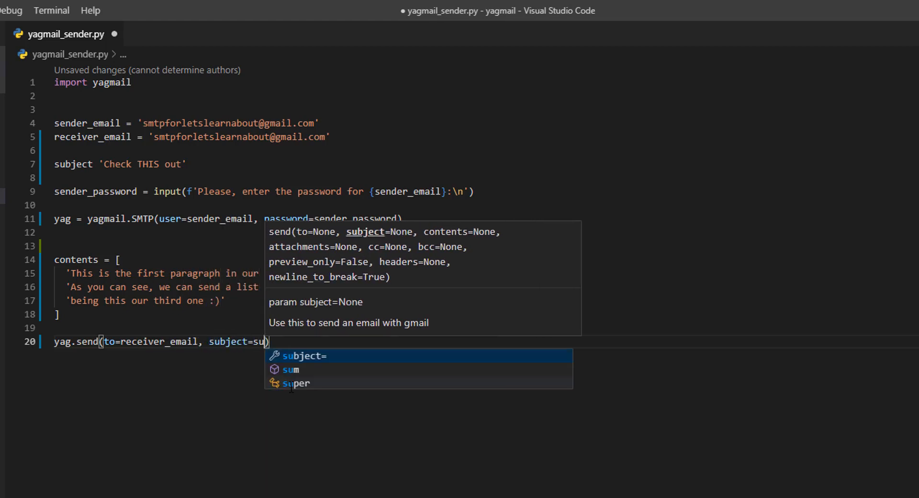
{"action": "left_click", "coordinate": [305, 356]}
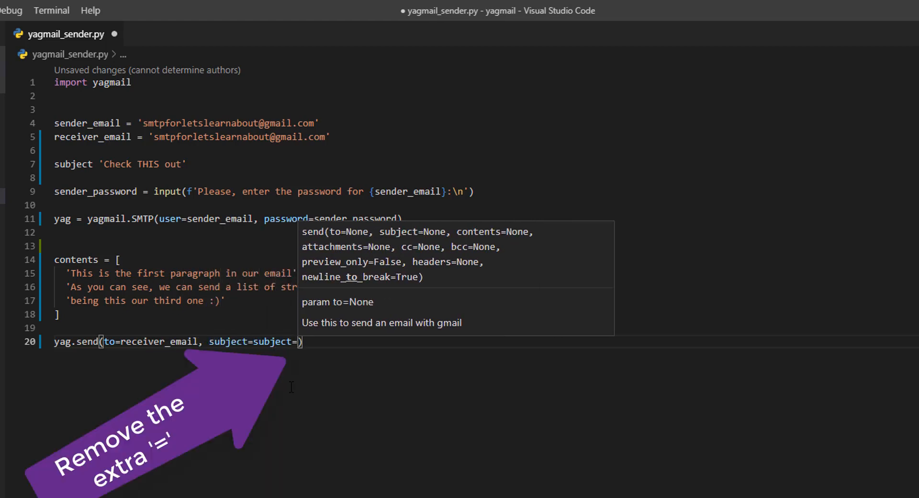
{"action": "type", "text": ", contents="}
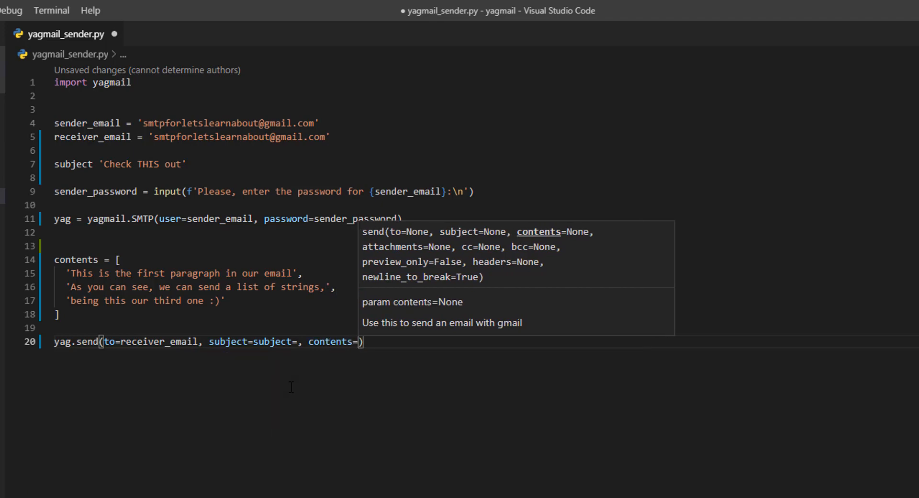
{"action": "type", "text": "contents"}
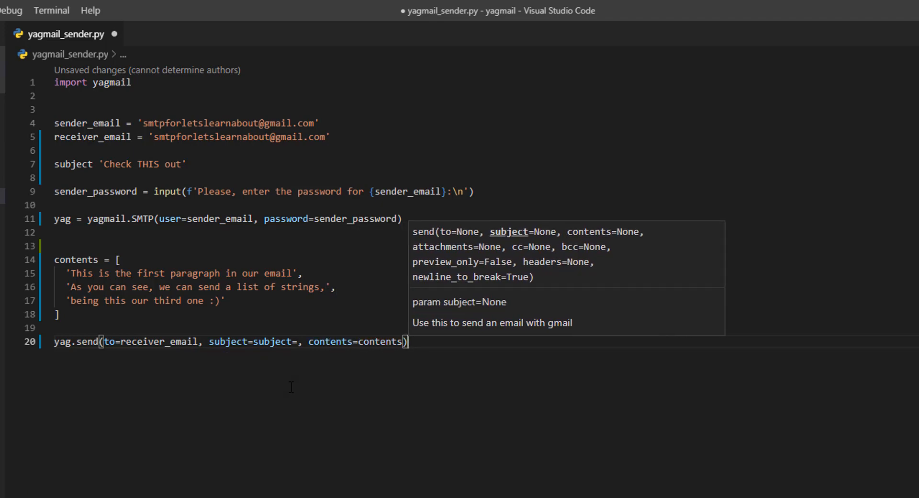
- Run python .\yagmail_sender.py in the integrated terminal
{"action": "scroll", "scroll_direction": "down", "scroll_amount": 3}
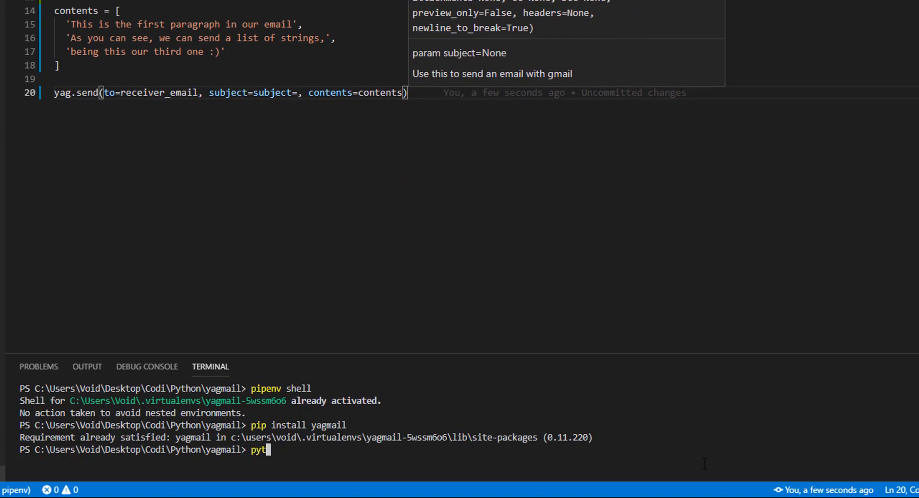
{"action": "type", "text": "hon y"}
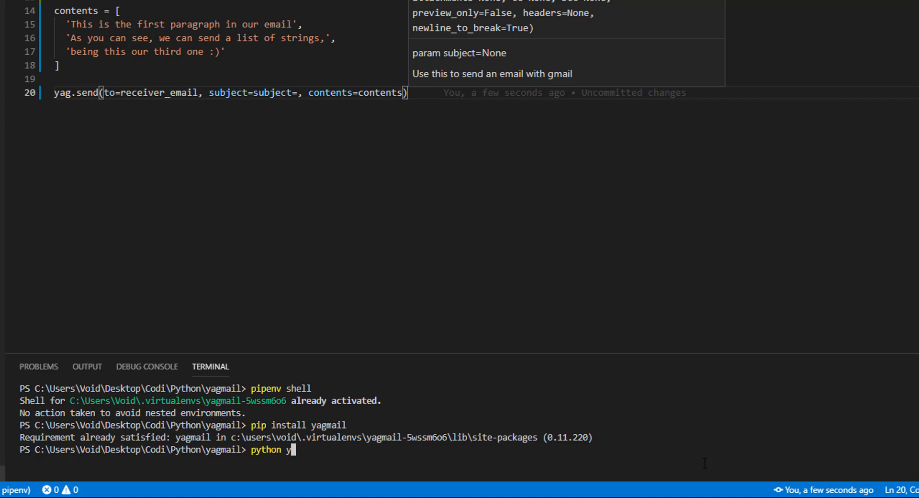
{"action": "type", "text": ".yagmail_sender.py"}
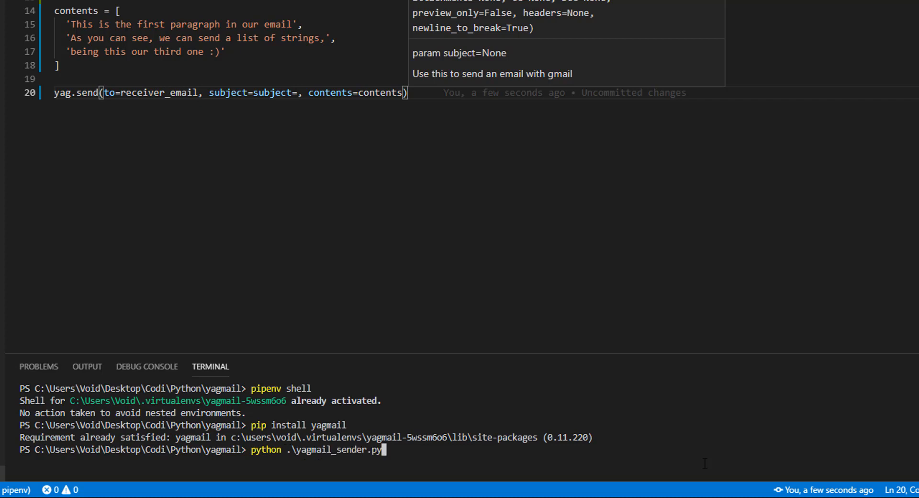
{"action": "scroll", "scroll_direction": "up", "scroll_amount": 3}
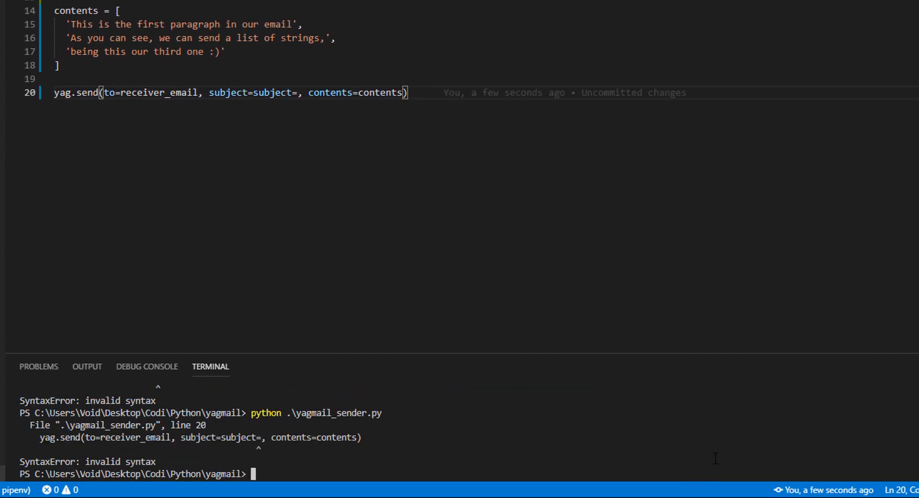
{"action": "mouse_move", "coordinate": [287, 74]}
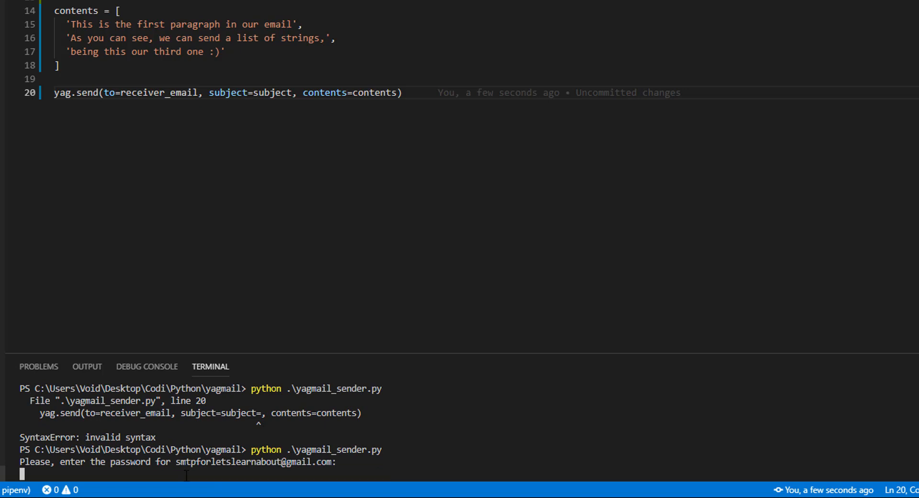
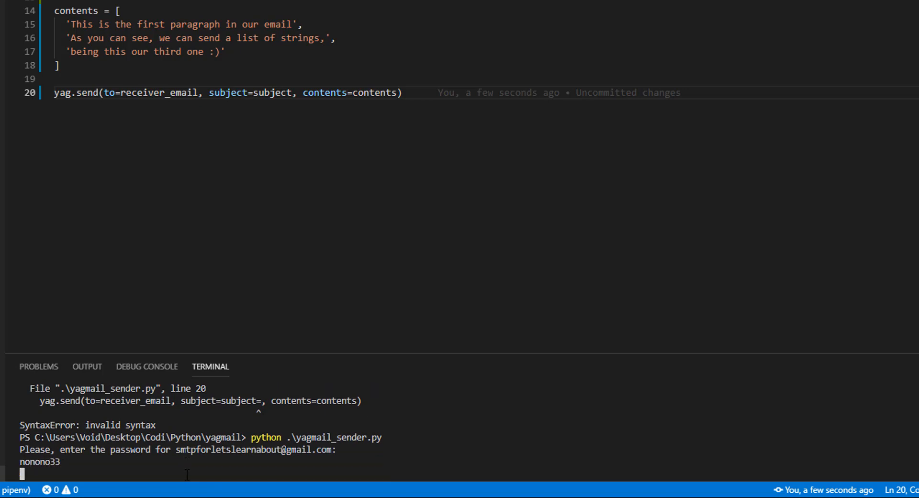
- Enter the sender's password at the script's prompt to send the email
{"action": "key", "text": "Return"}
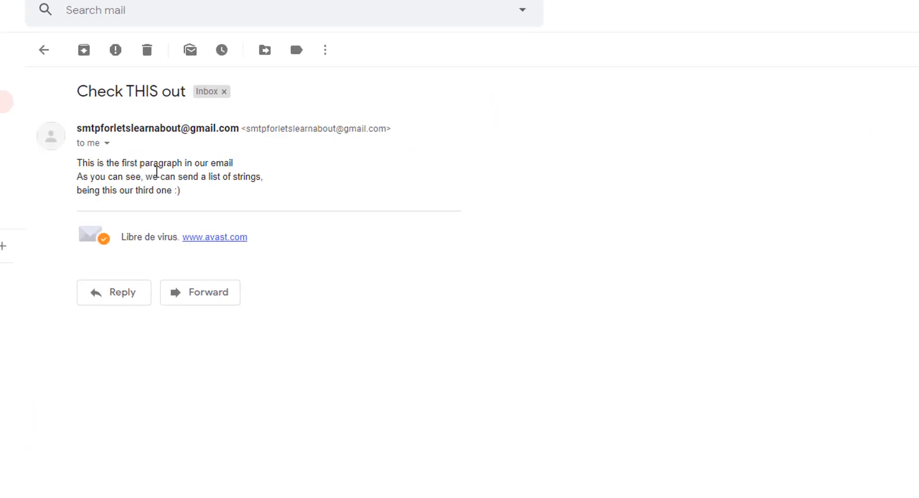
{"action": "mouse_move", "coordinate": [269, 187]}
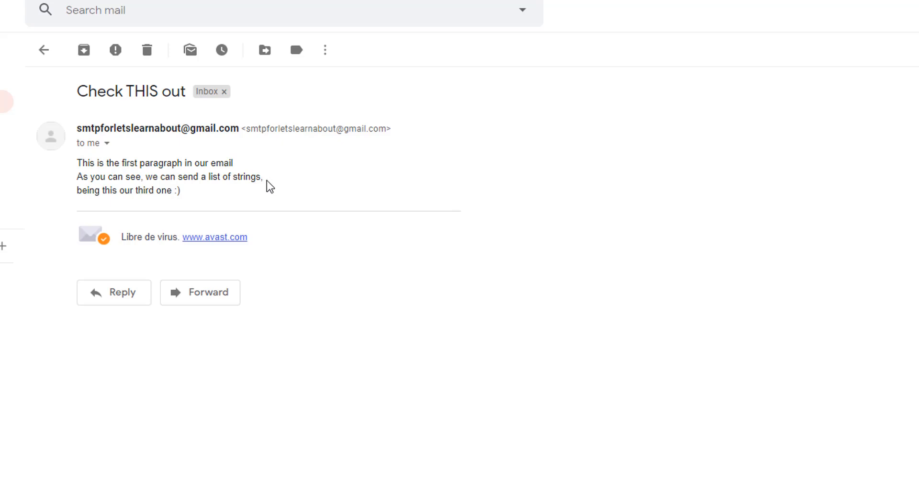
{"action": "mouse_move", "coordinate": [217, 198]}
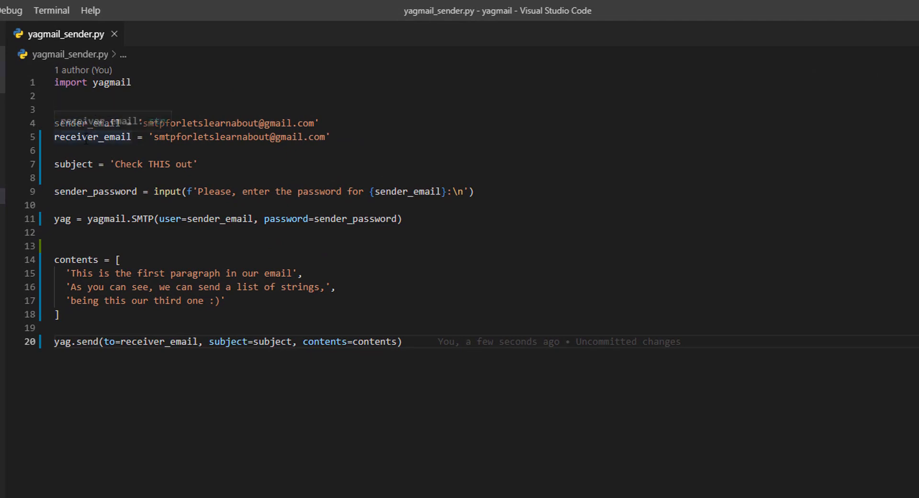
{"action": "mouse_move", "coordinate": [73, 164]}
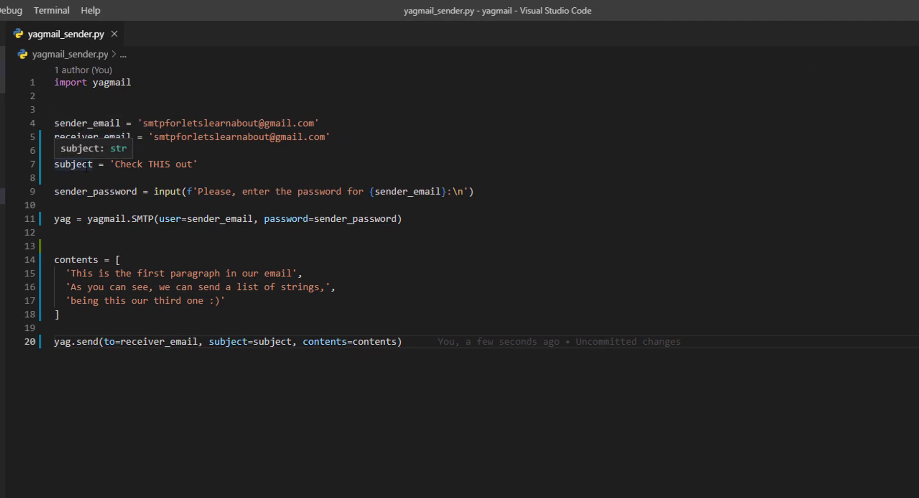
{"action": "mouse_move", "coordinate": [94, 191]}
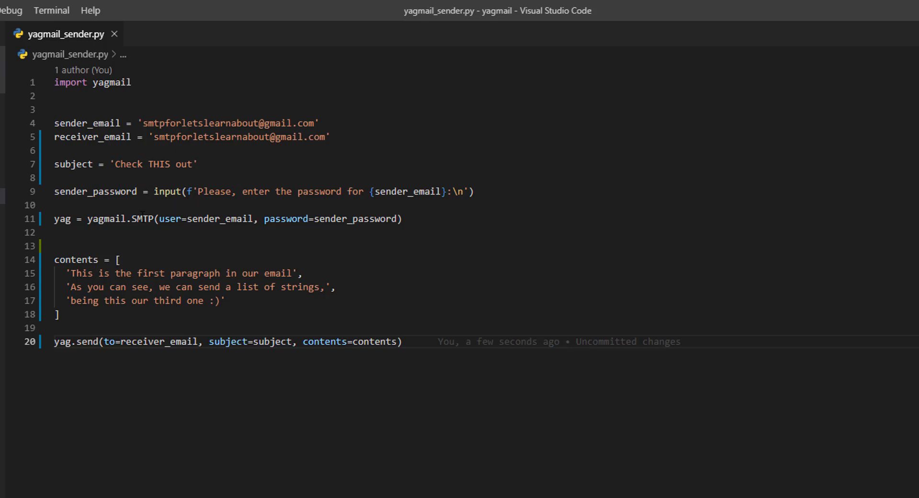
{"action": "mouse_move", "coordinate": [141, 218]}
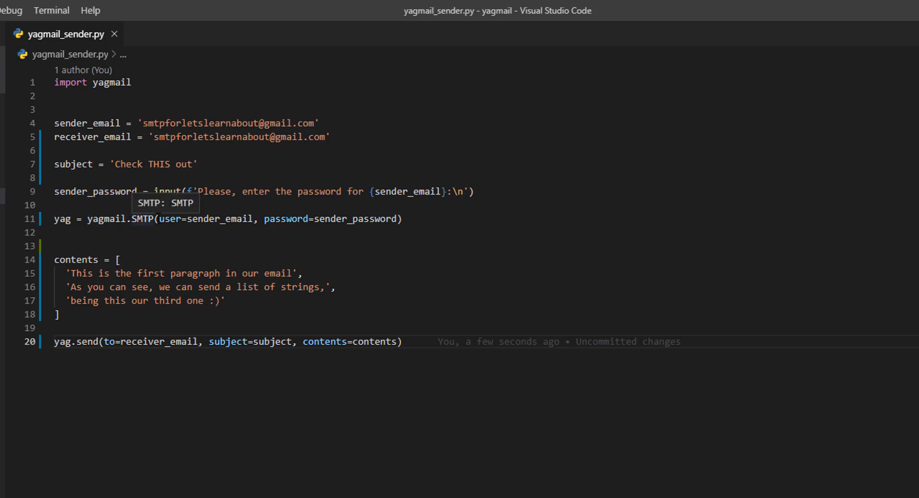
{"action": "mouse_move", "coordinate": [343, 230]}
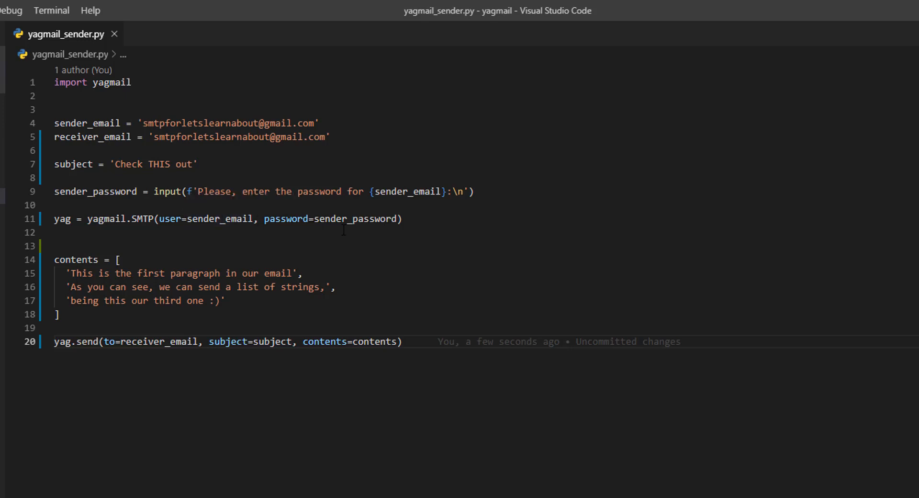
{"action": "mouse_move", "coordinate": [334, 218]}
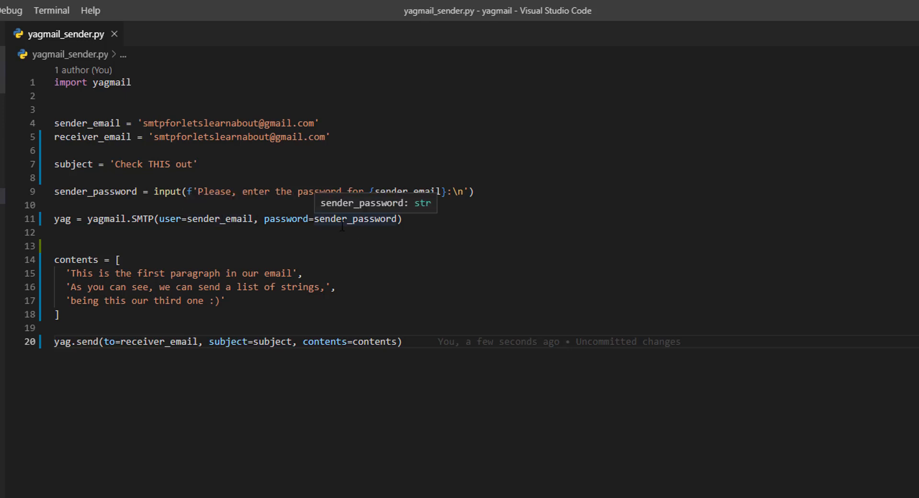
{"action": "mouse_move", "coordinate": [77, 259]}
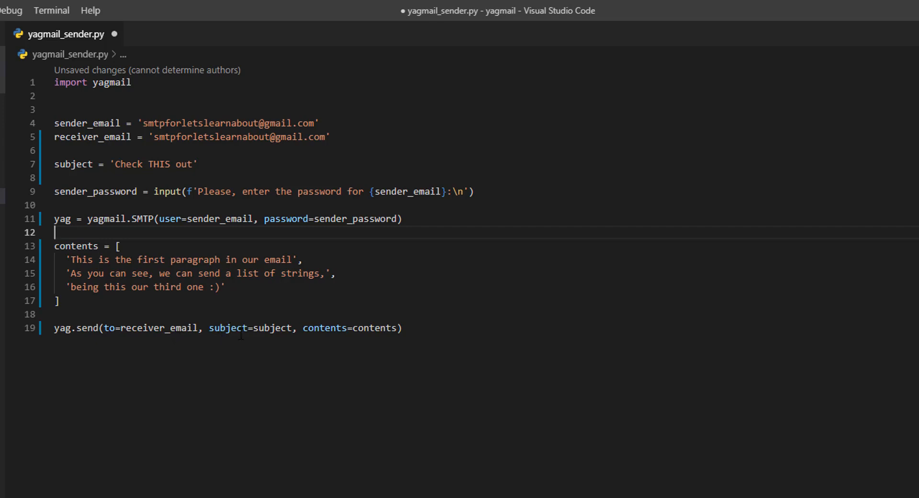
- Select the 'Check THIS out' subject wording in the script
{"action": "double_click", "coordinate": [150, 163]}
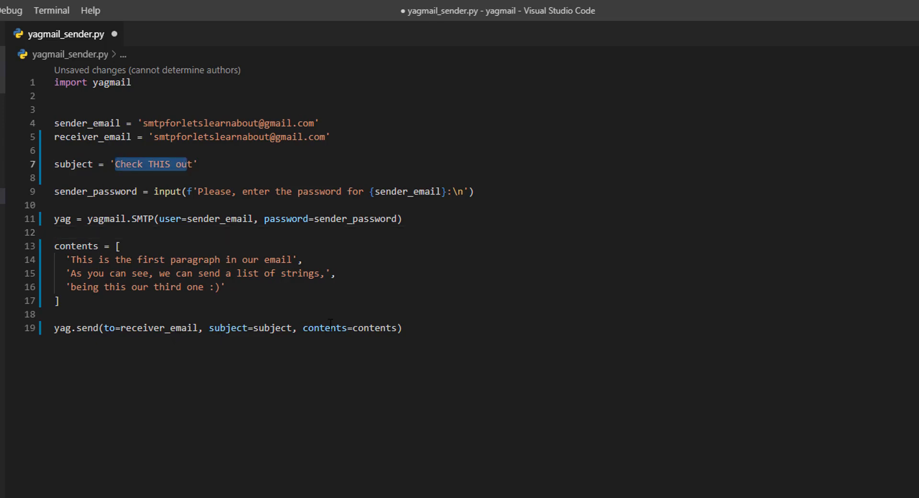
{"action": "mouse_move", "coordinate": [372, 328]}
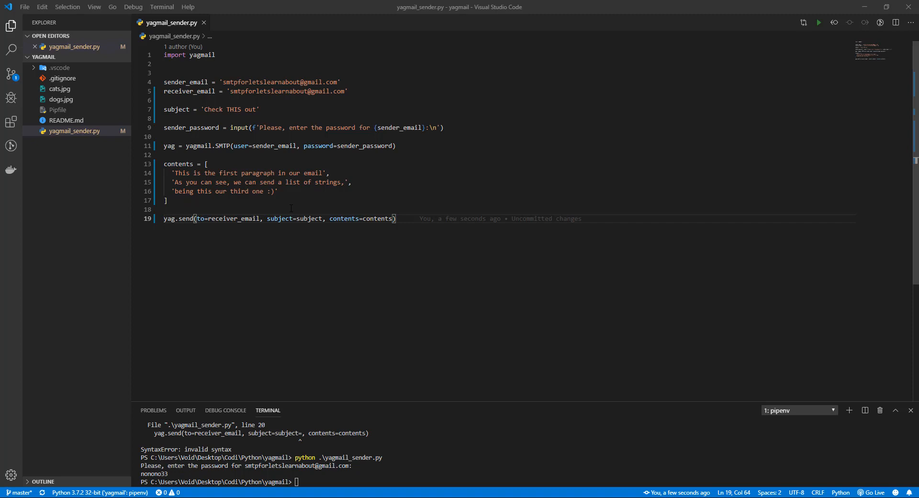
- Rename receiver_email to receiver_emails, a list of three addresses, and pass it to yag.send()
{"action": "key", "text": "ctrl+="}
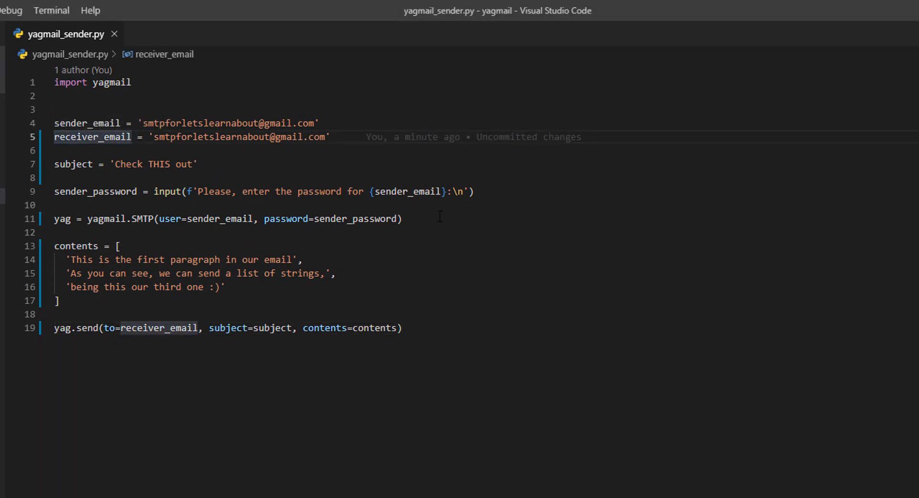
{"action": "type", "text": "s"}
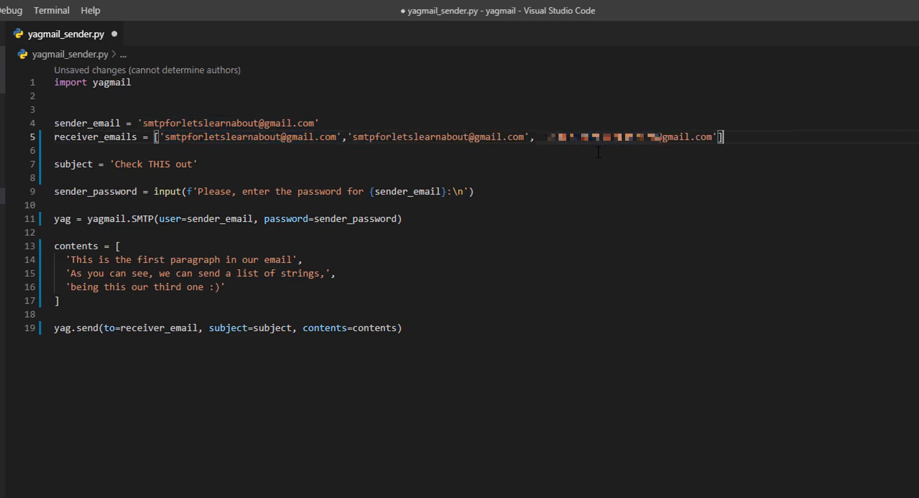
{"action": "mouse_move", "coordinate": [585, 158]}
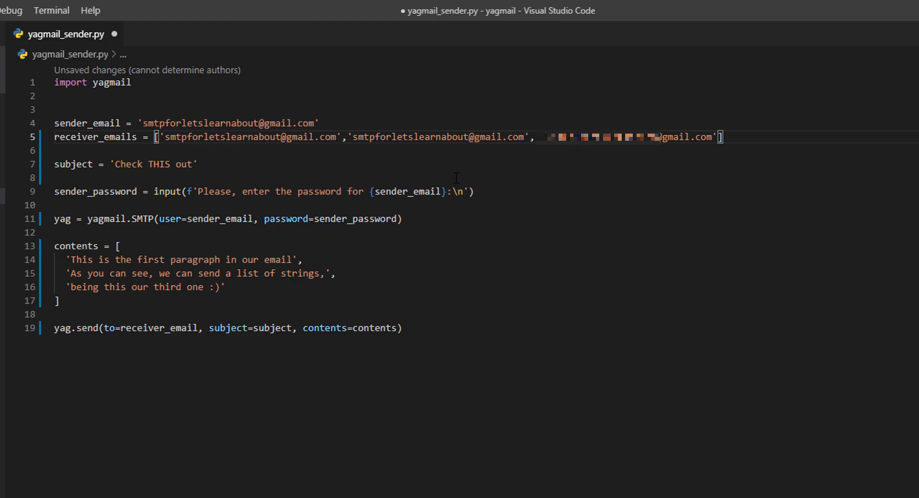
{"action": "mouse_move", "coordinate": [237, 169]}
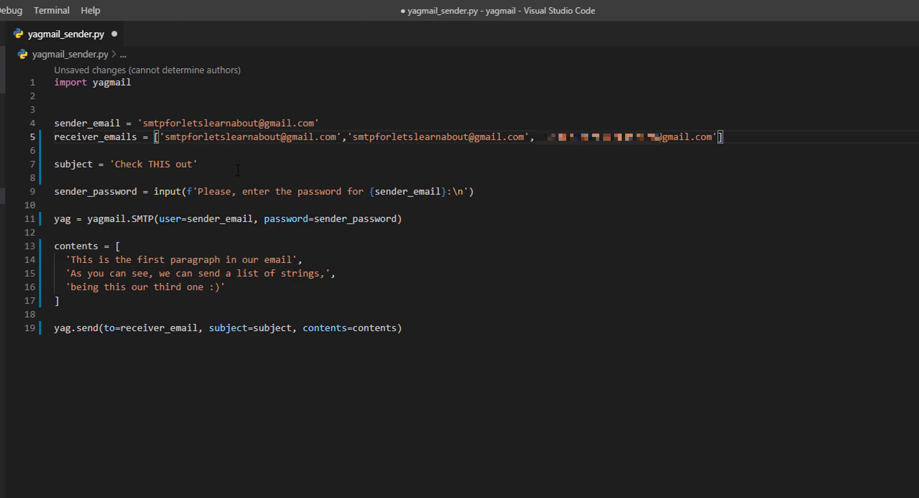
{"action": "mouse_move", "coordinate": [109, 148]}
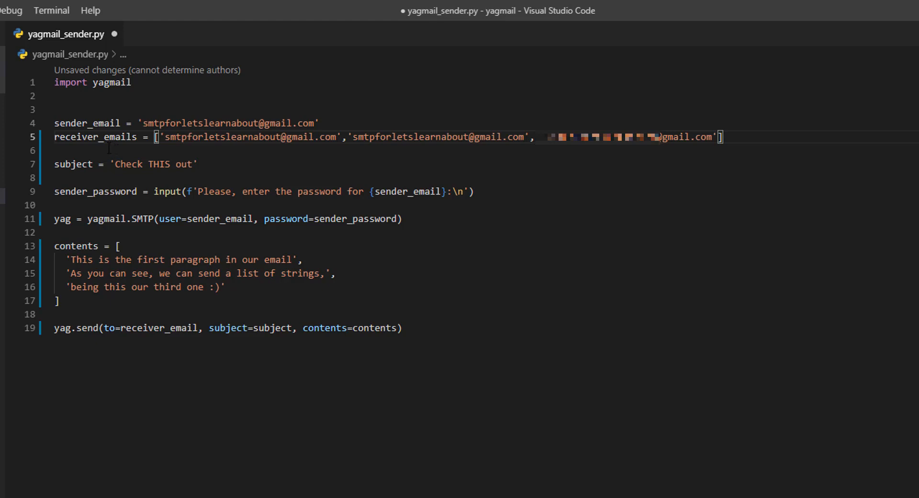
{"action": "mouse_move", "coordinate": [93, 137]}
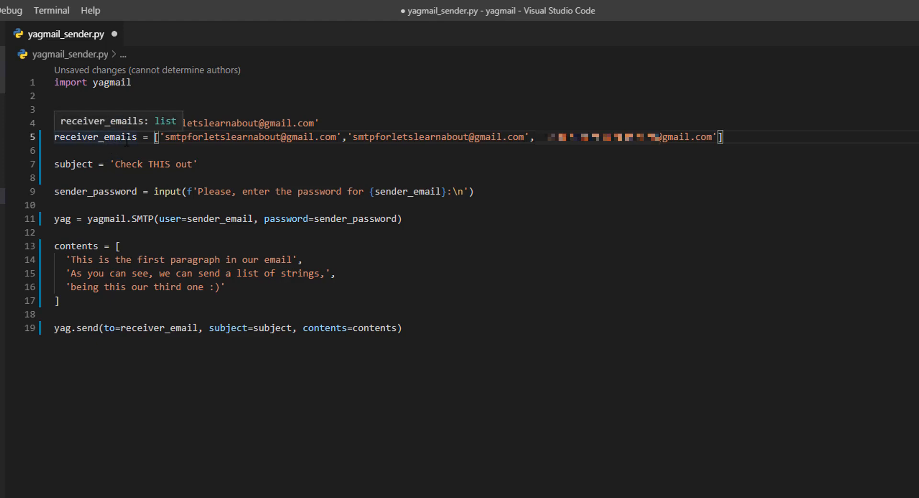
{"action": "double_click", "coordinate": [94, 137]}
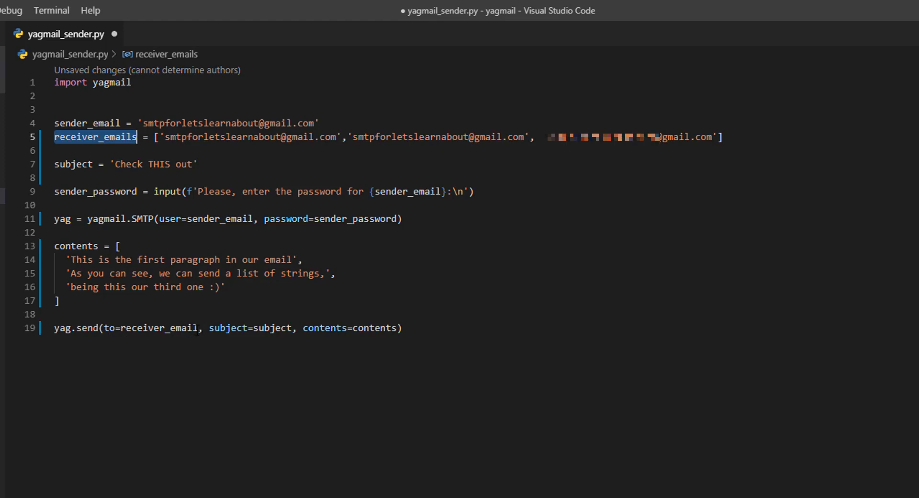
{"action": "type", "text": "s"}
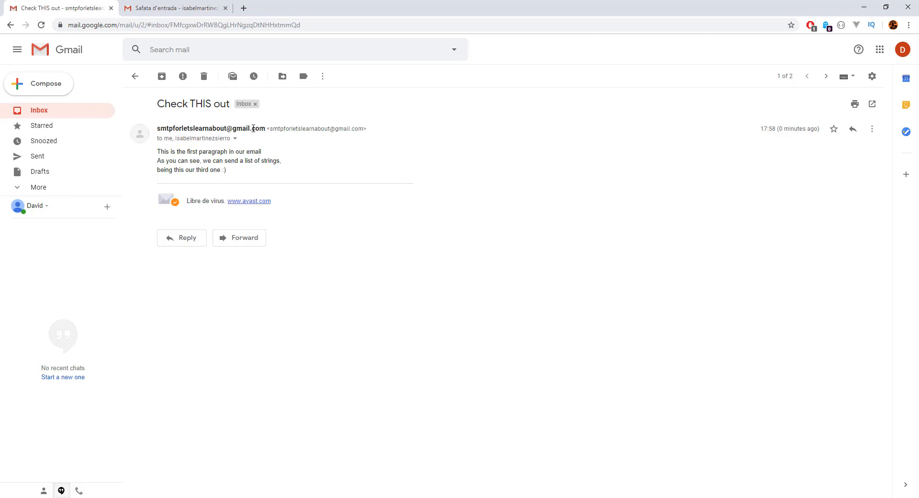
{"action": "mouse_move", "coordinate": [232, 76]}
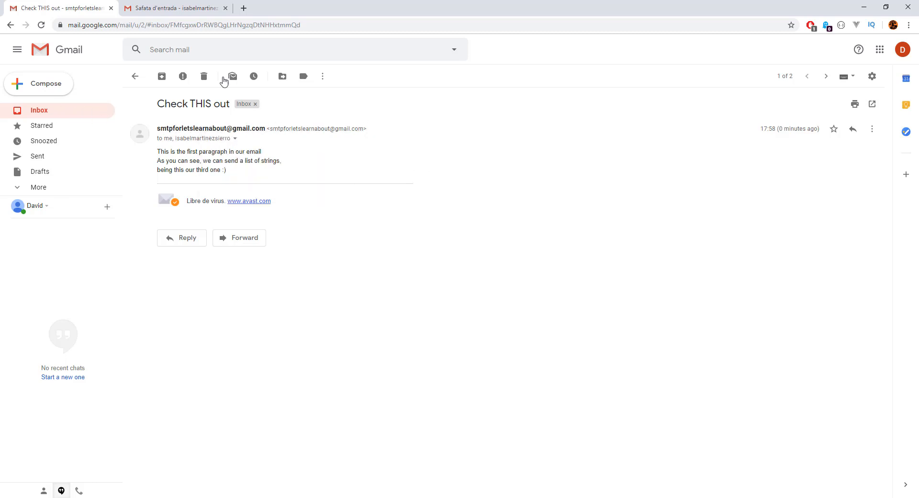
- Return from the message to the Inbox listing both 'Check THIS out' copies
{"action": "left_click", "coordinate": [174, 8]}
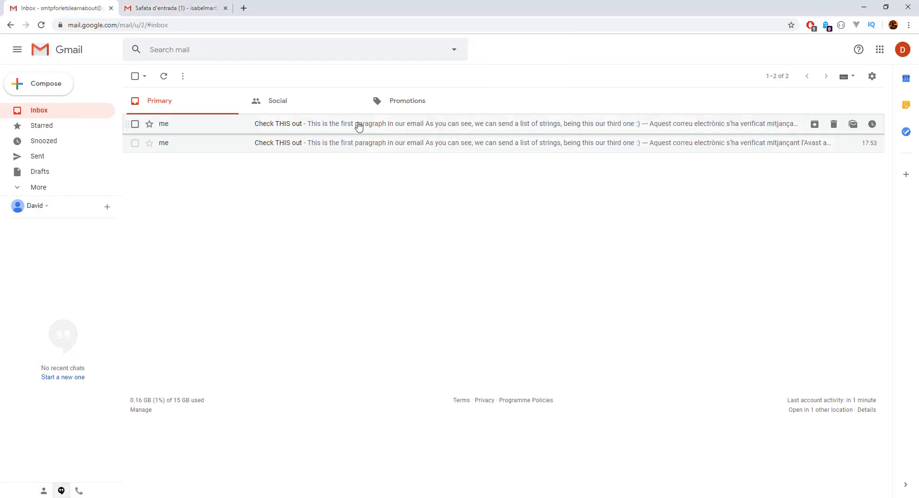
{"action": "mouse_move", "coordinate": [585, 330]}
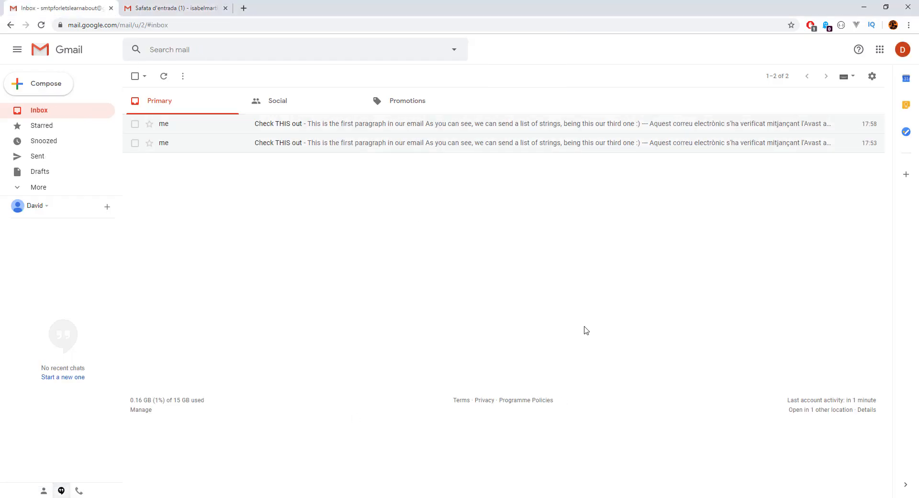
{"action": "mouse_move", "coordinate": [542, 203]}
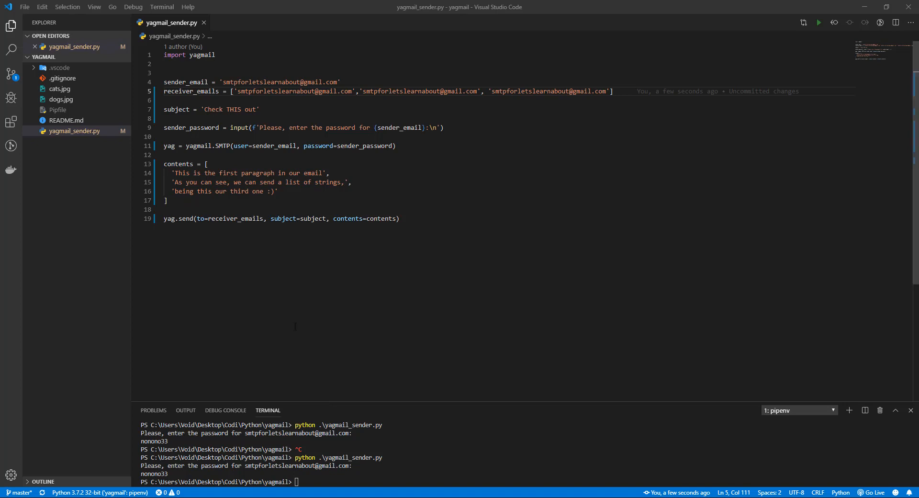
{"action": "mouse_move", "coordinate": [64, 165]}
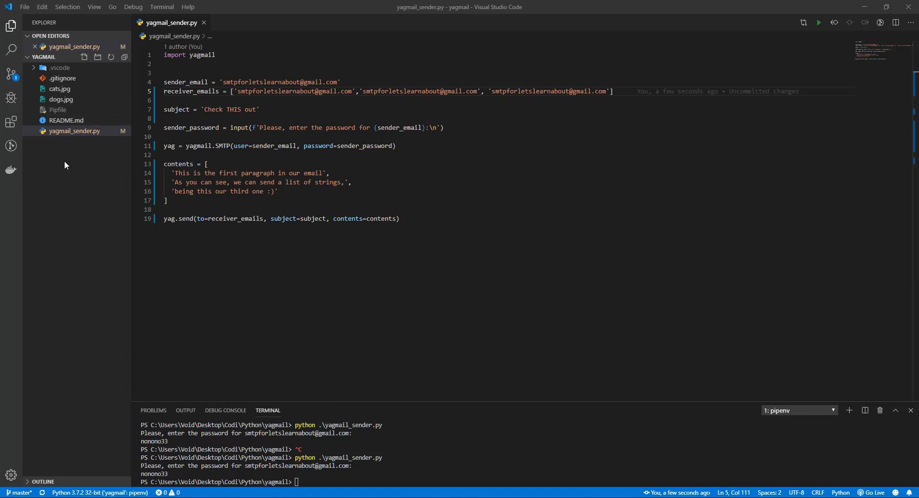
- Add 'C:\Users\Void\Desktop\Codi\Python\yagmail\cats.jpg' as a new contents item
{"action": "left_click", "coordinate": [61, 89]}
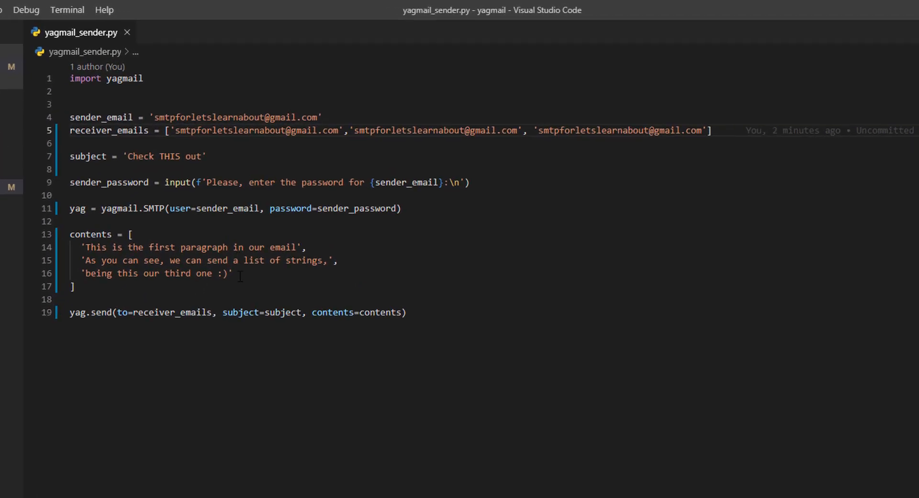
{"action": "type", "text": ","}
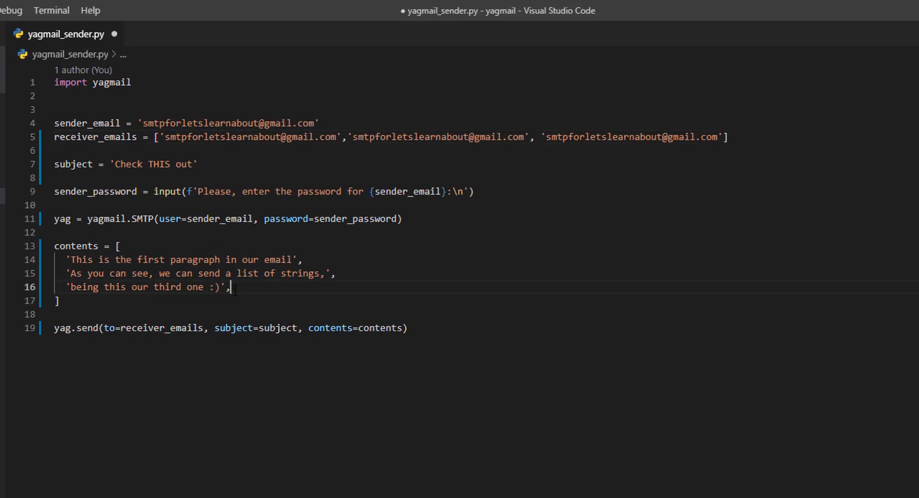
{"action": "key", "text": "enter"}
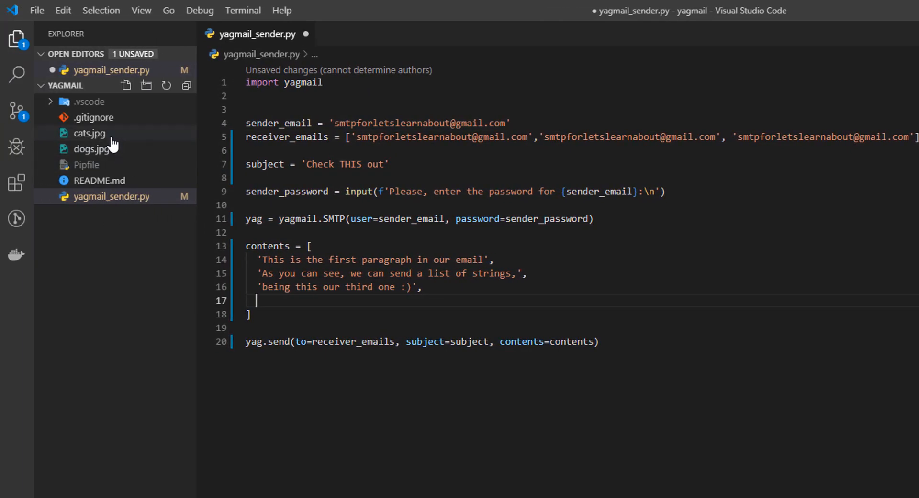
{"action": "right_click", "coordinate": [110, 197]}
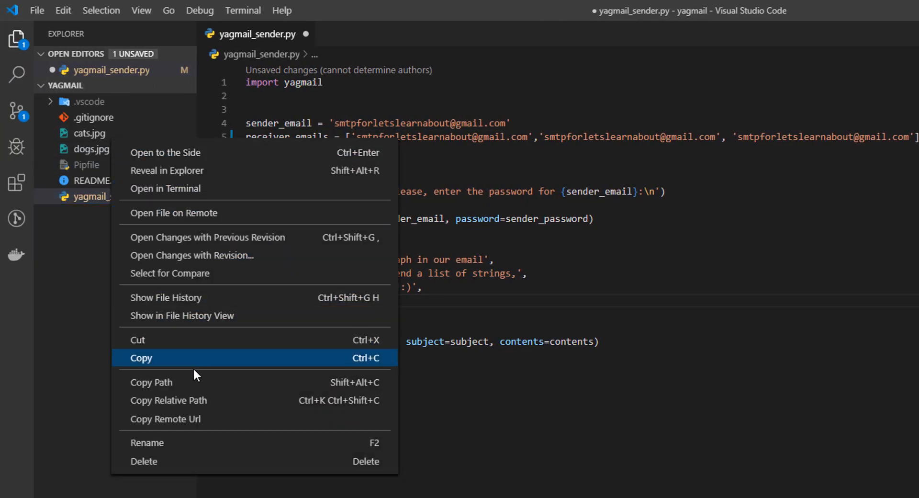
{"action": "mouse_move", "coordinate": [184, 382]}
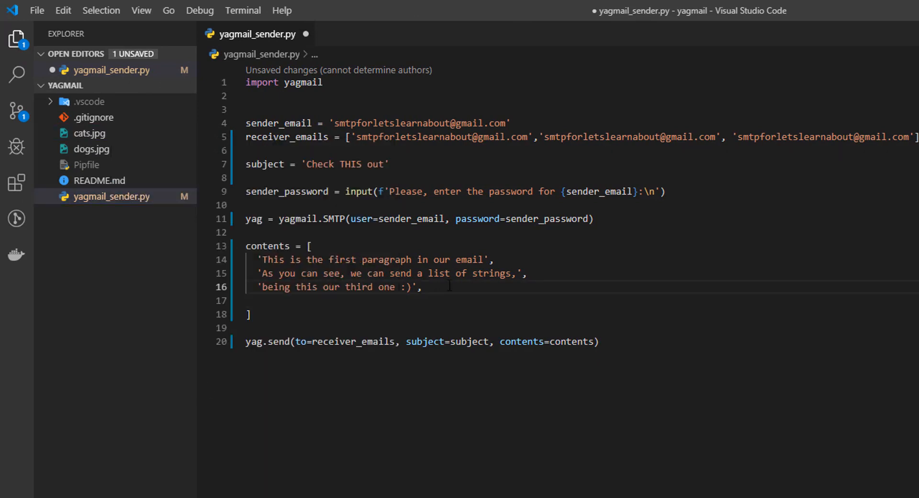
{"action": "type", "text": "'C:\\Users\\Void\\Desktop\\Codi\\Python\\yagmail\\cats.jpg',"}
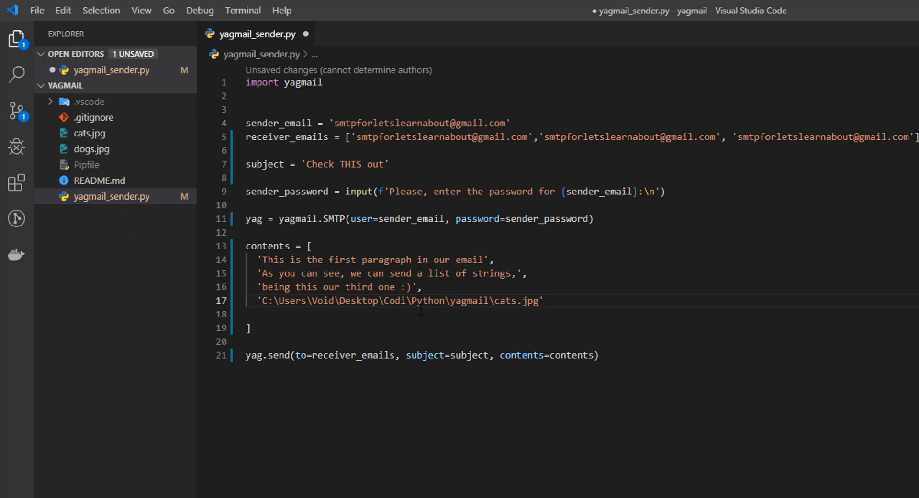
{"action": "mouse_move", "coordinate": [502, 299]}
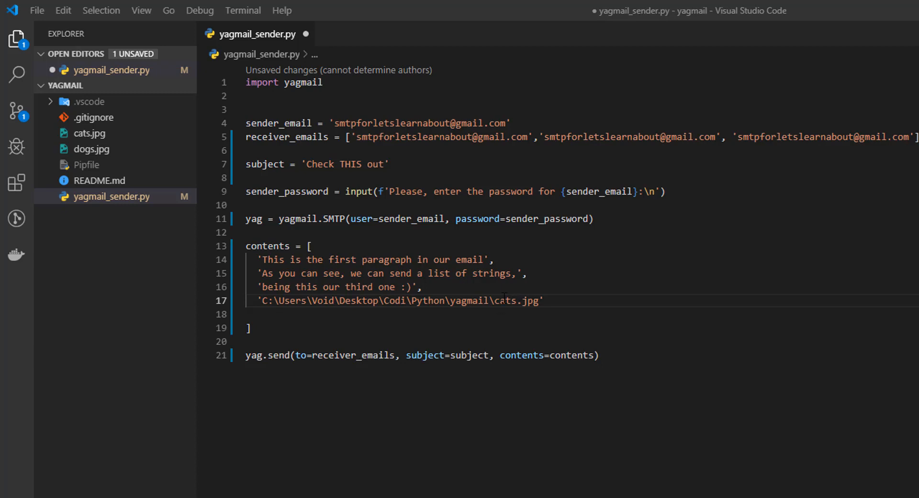
- Duplicate the path as dogs.jpg, save, and rerun the sender script
{"action": "left_click", "coordinate": [544, 301]}
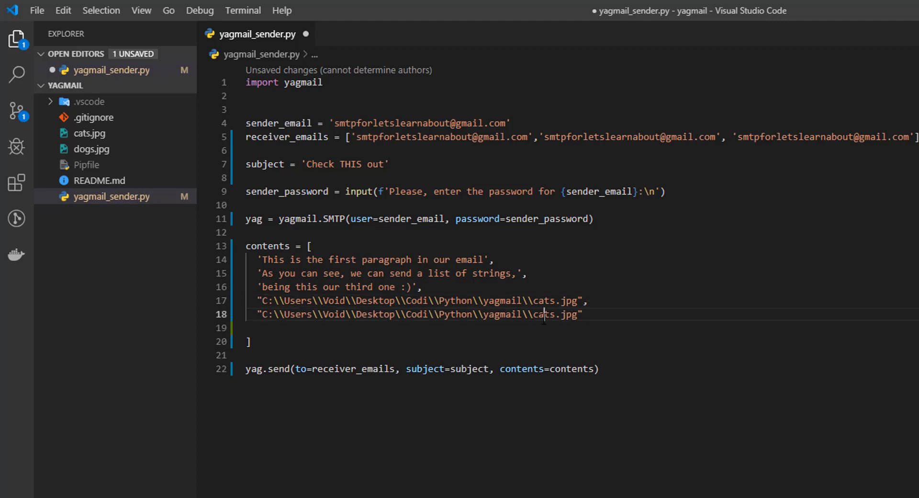
{"action": "type", "text": "dogs"}
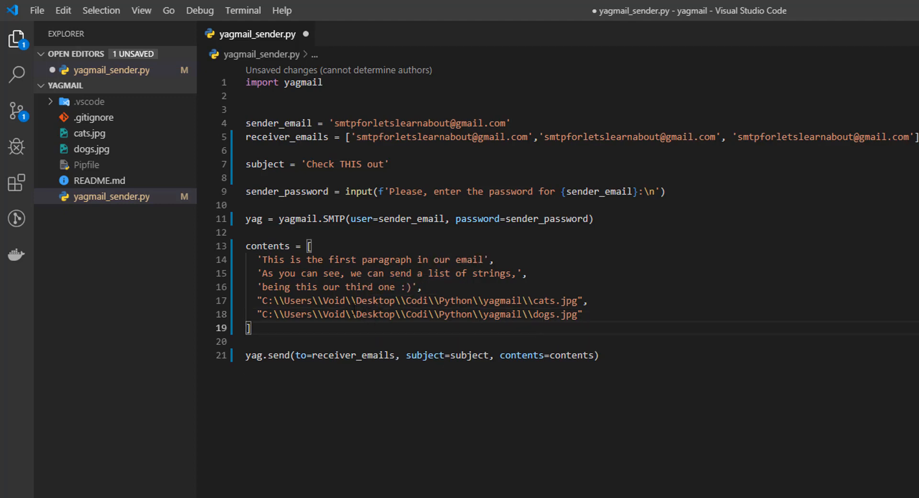
{"action": "mouse_move", "coordinate": [447, 346]}
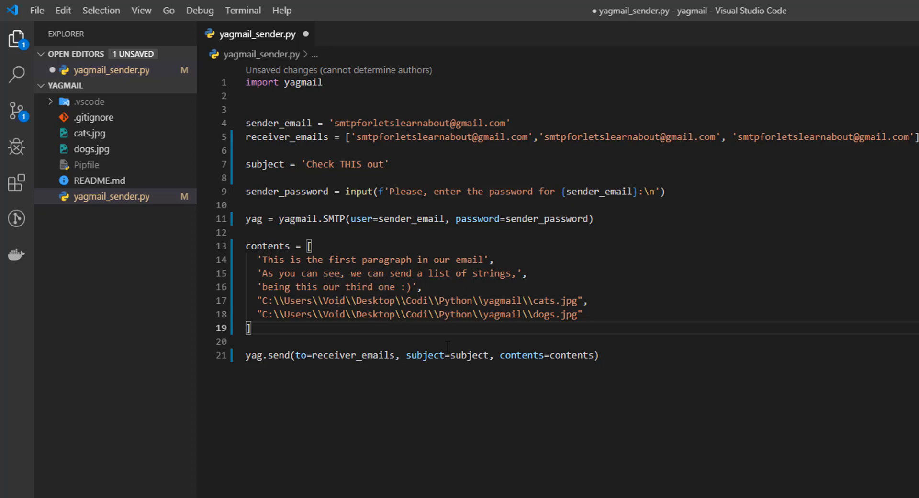
{"action": "key", "text": "ctrl+s"}
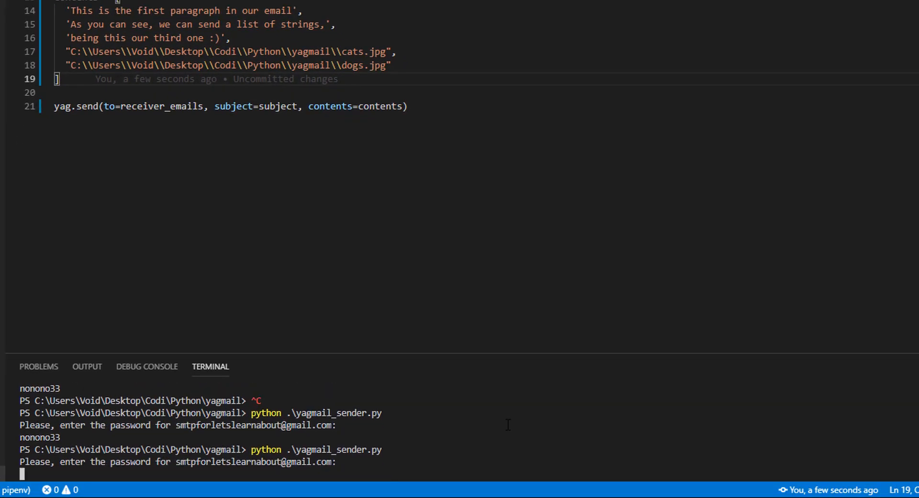
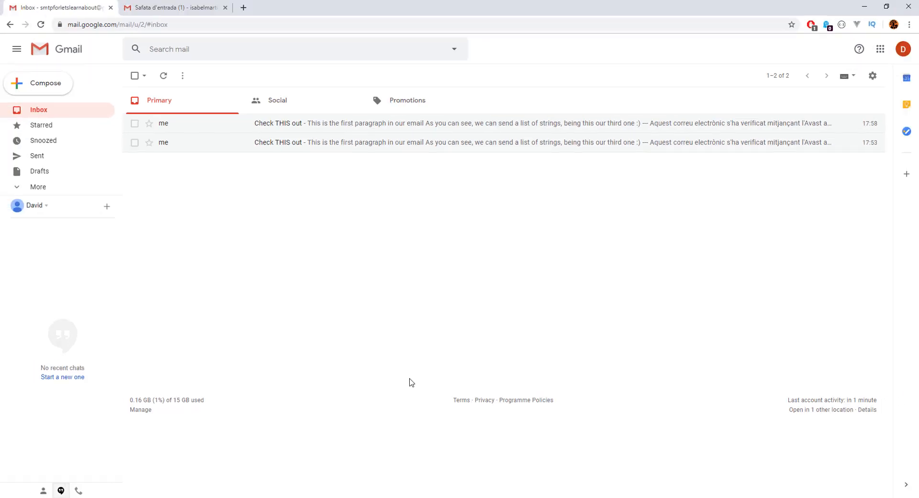
{"action": "mouse_move", "coordinate": [234, 139]}
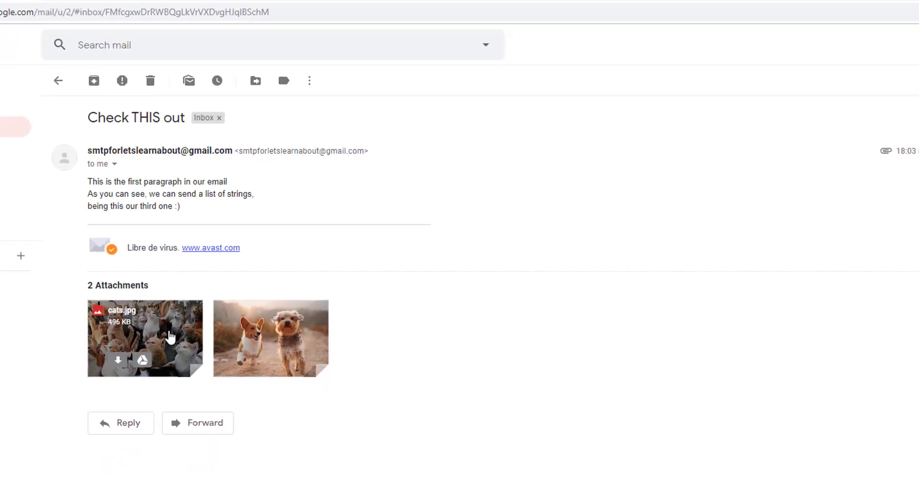
- Preview the cats.jpg attachment of the newest 'Check THIS out' email full size
{"action": "left_click", "coordinate": [144, 338]}
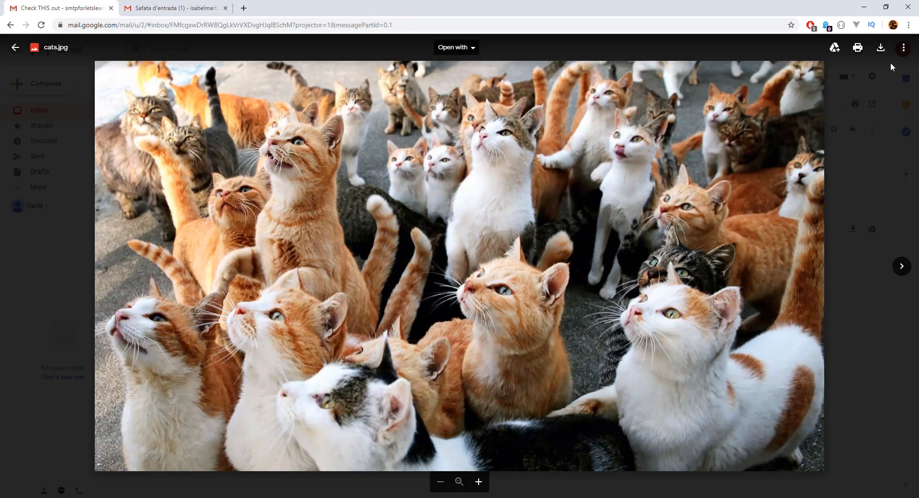
{"action": "left_click", "coordinate": [901, 266]}
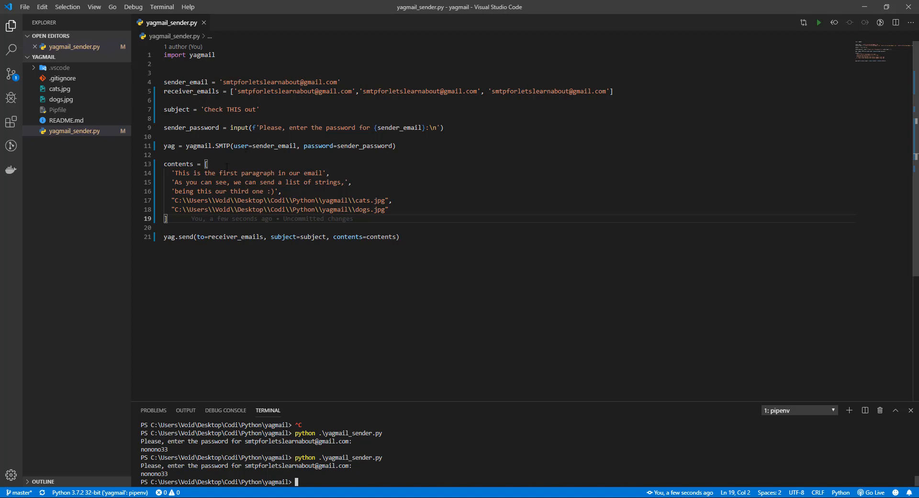
{"action": "mouse_move", "coordinate": [216, 199]}
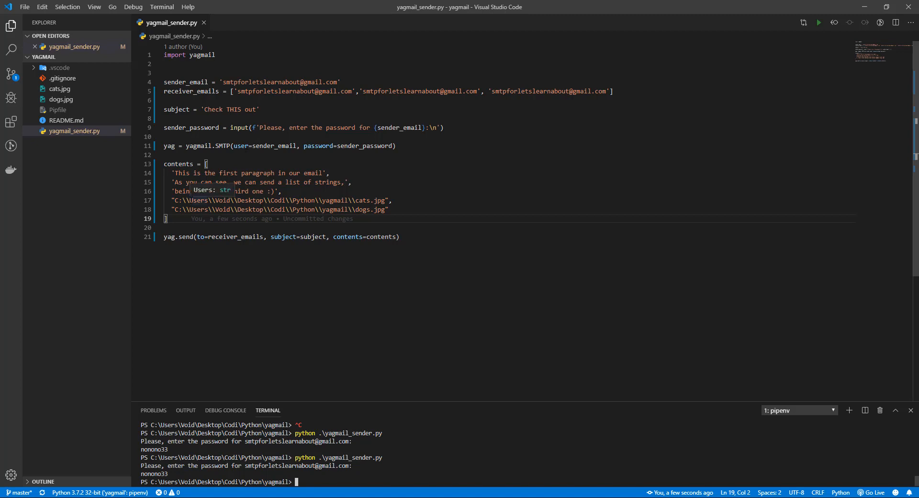
{"action": "mouse_move", "coordinate": [254, 191]}
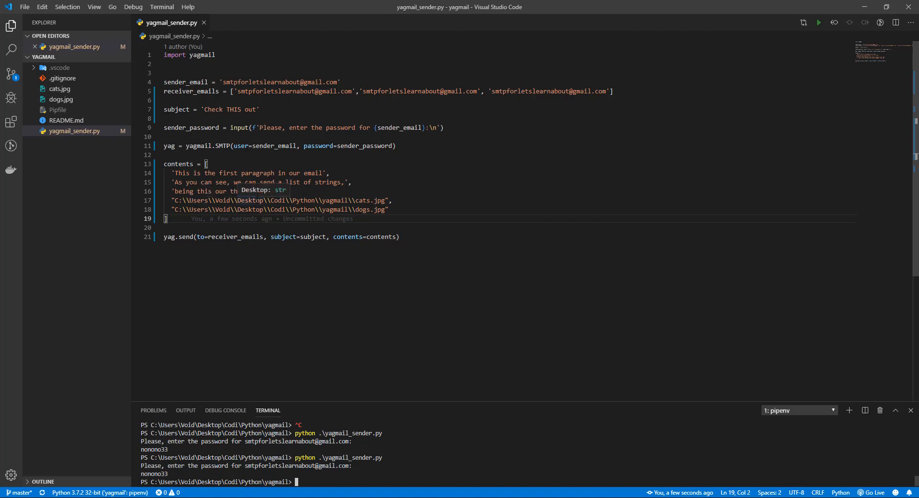
{"action": "mouse_move", "coordinate": [274, 200]}
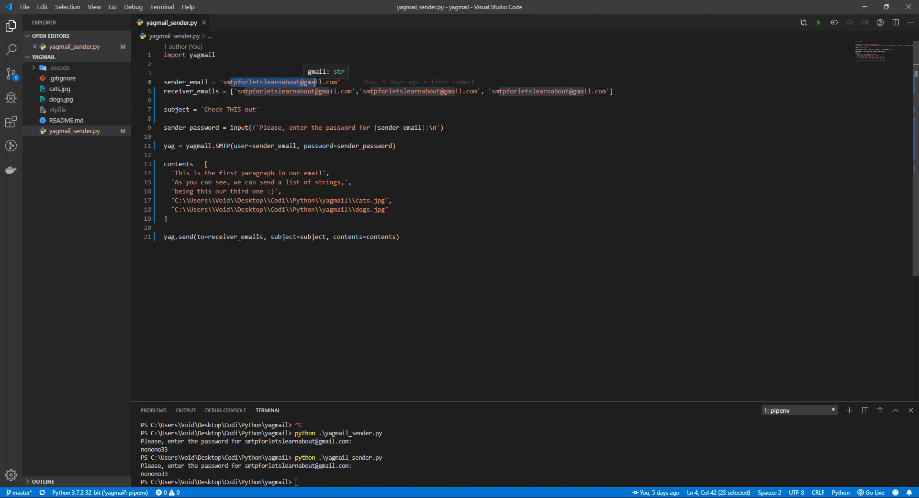
{"action": "mouse_move", "coordinate": [392, 272]}
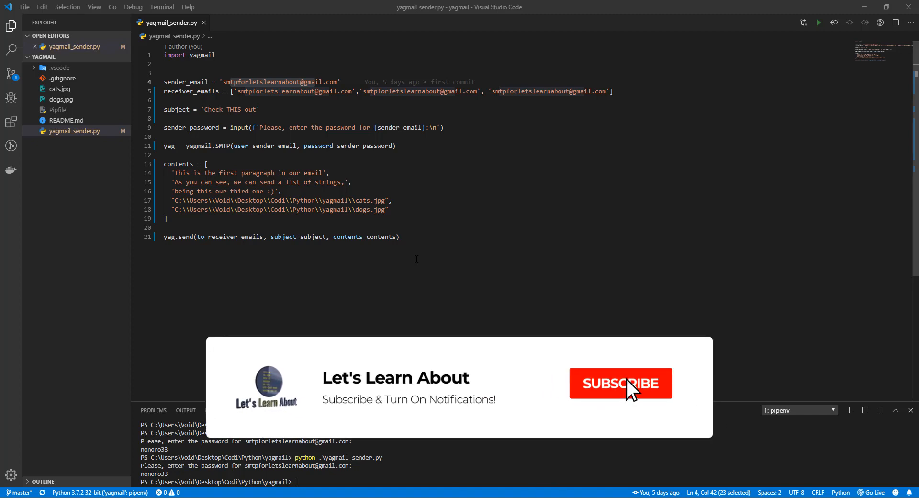
{"action": "left_click", "coordinate": [620, 383]}
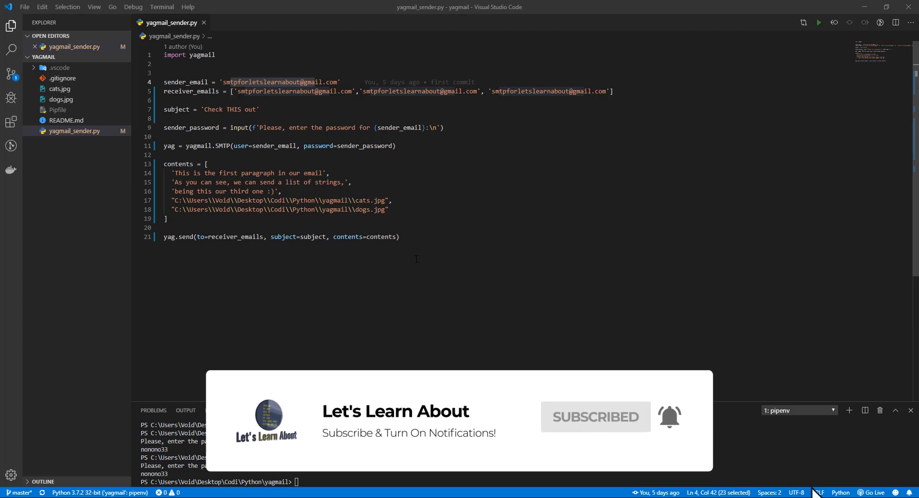